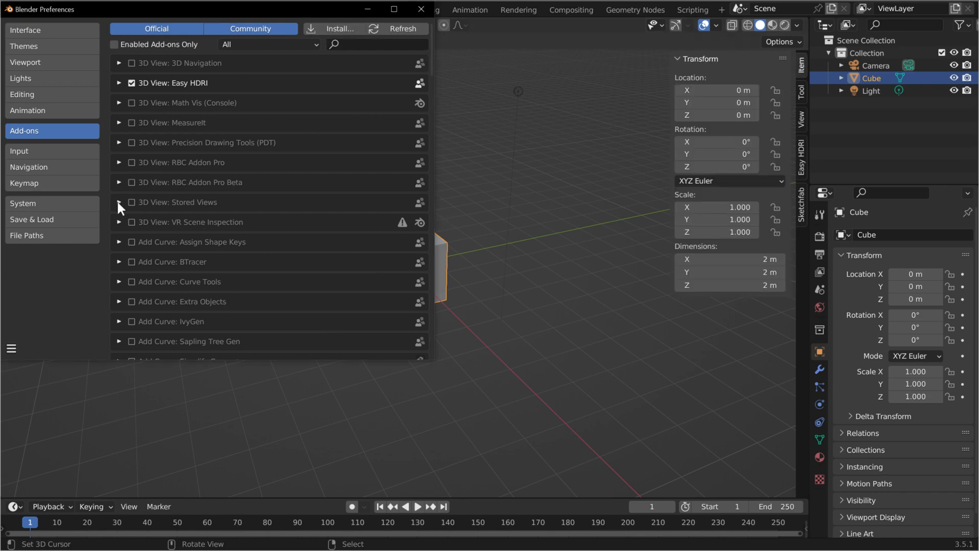
mouse_move(386, 122)
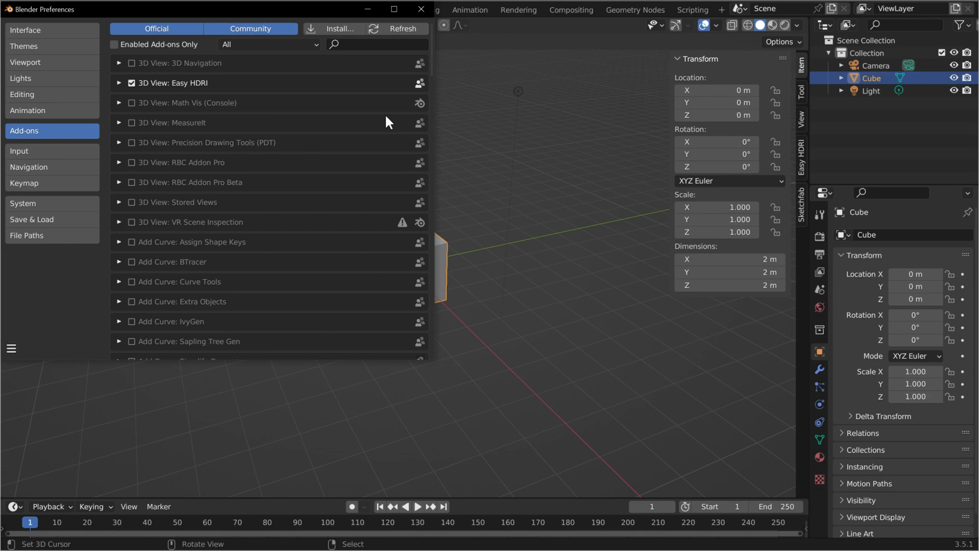
Install the RBC Addon zip from the RBC Releases 1.3 folder
click(337, 28)
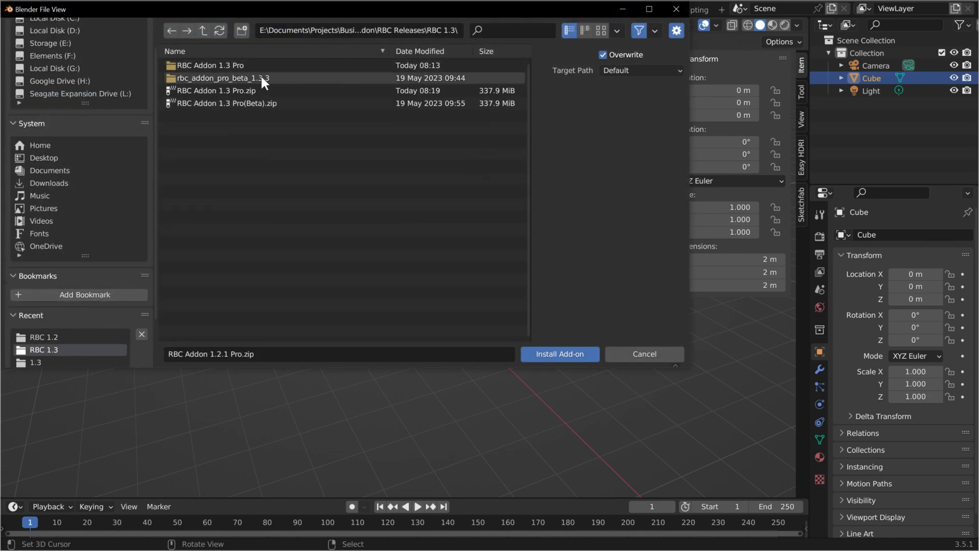
click(559, 354)
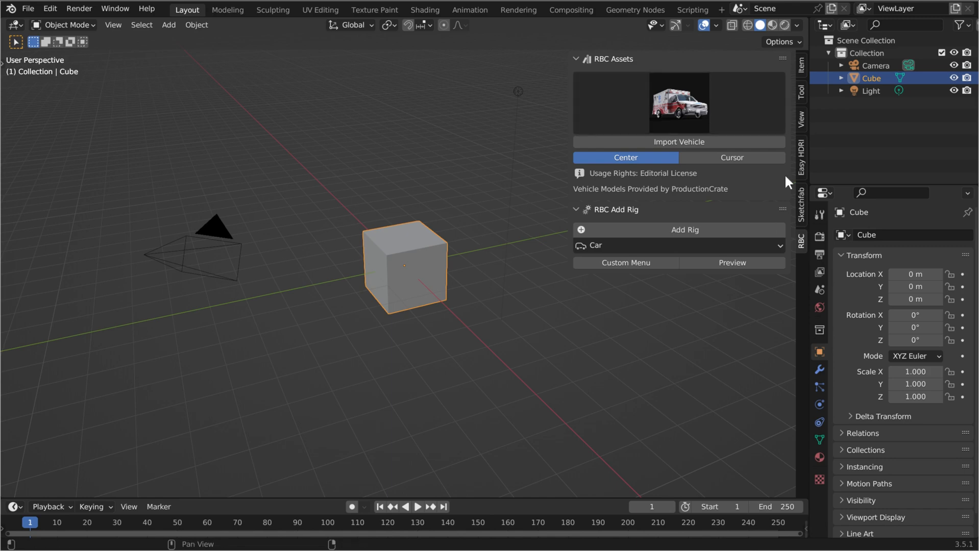
mouse_move(646, 199)
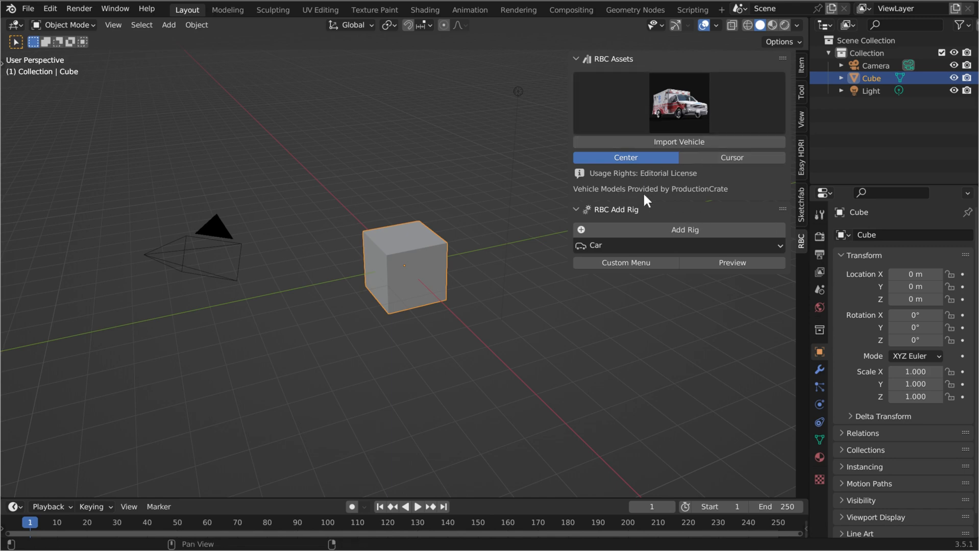
mouse_move(640, 211)
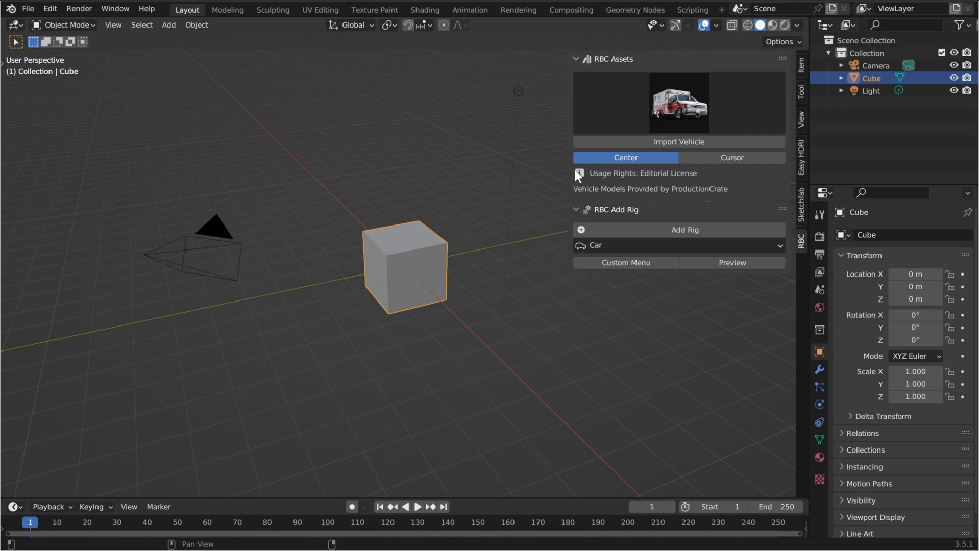
mouse_move(708, 86)
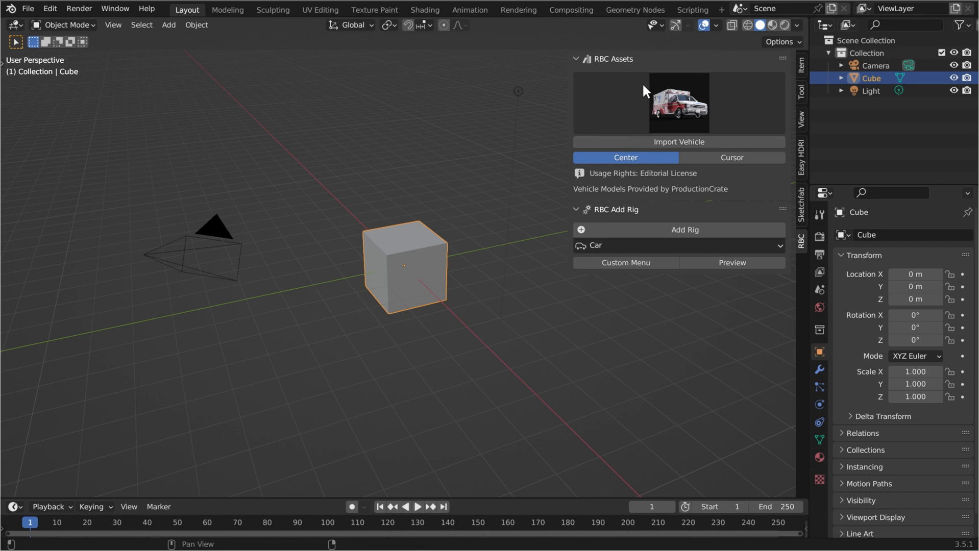
mouse_move(691, 112)
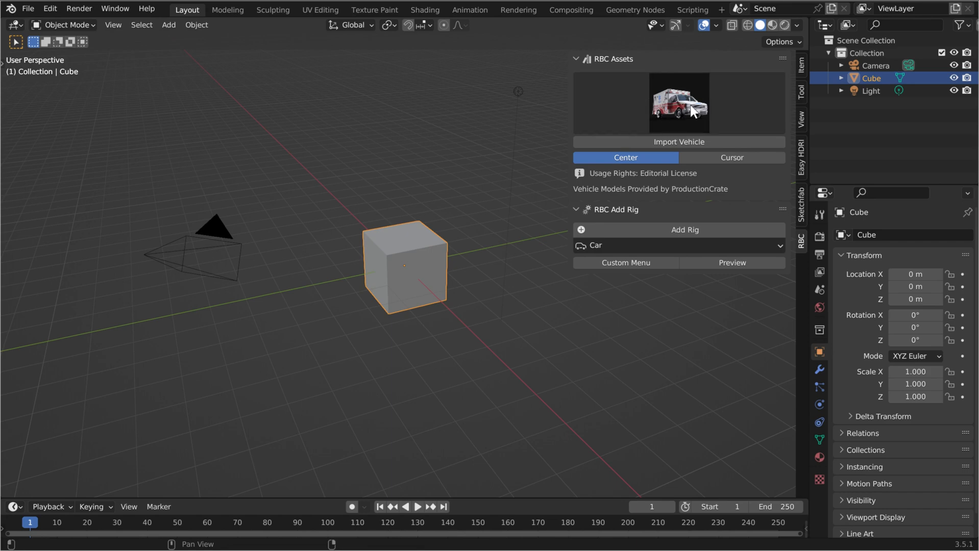
Pick the Bus from the RBC Assets vehicle gallery
click(678, 103)
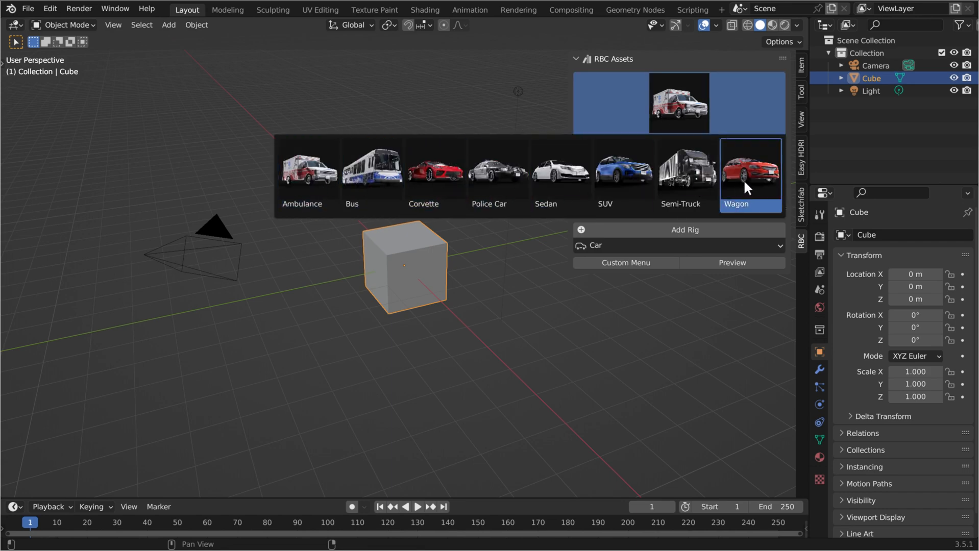
click(436, 169)
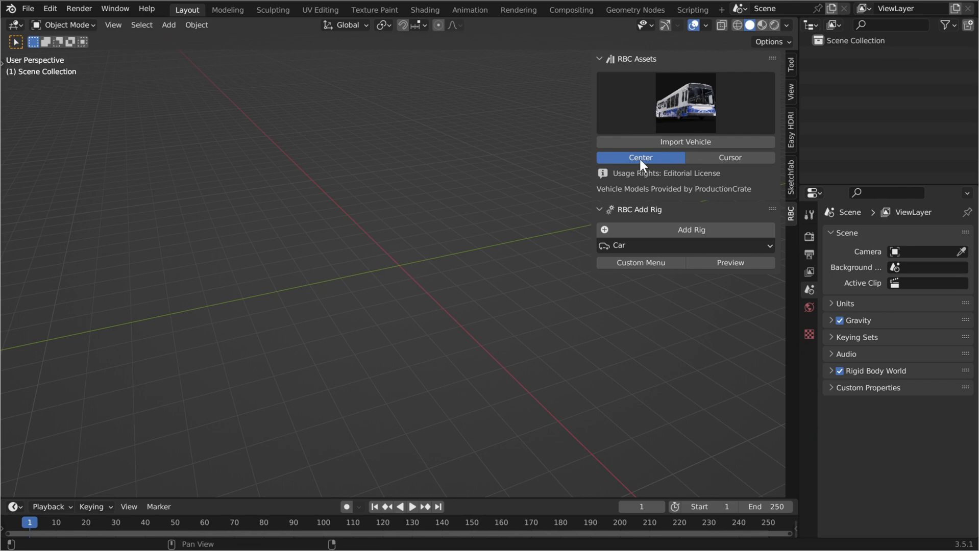
Set the RBC vehicle import placement to Center
click(493, 190)
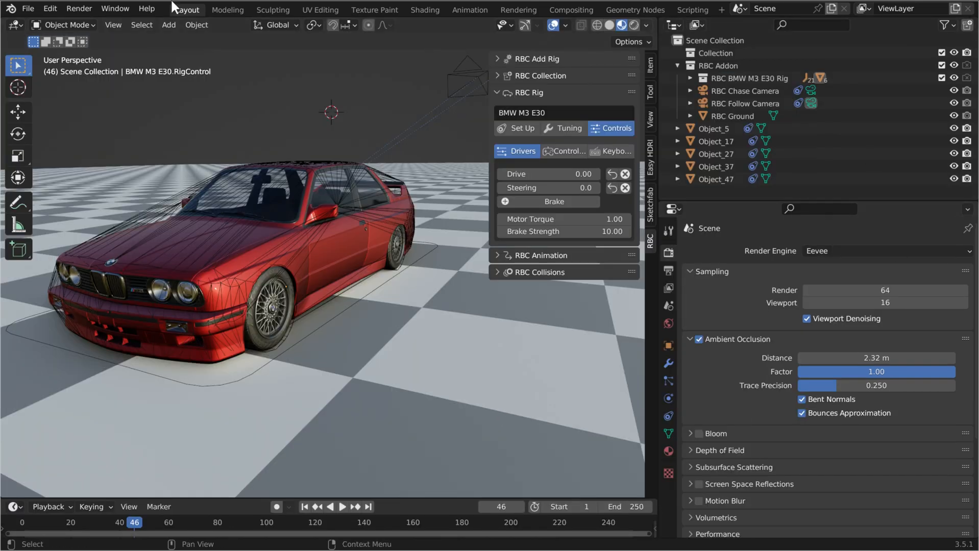
In Edit > Preferences, install an add-on from the recent RBC release folder
click(49, 9)
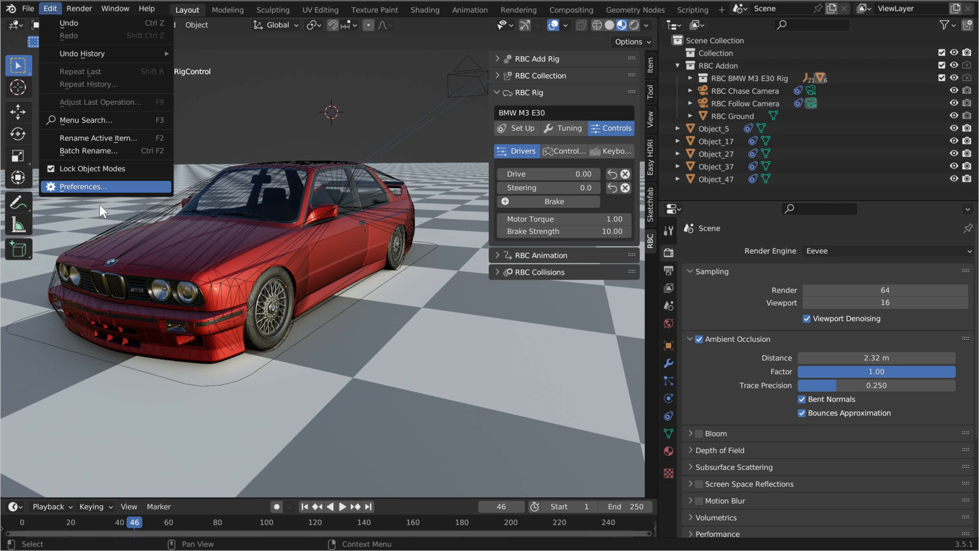
click(79, 186)
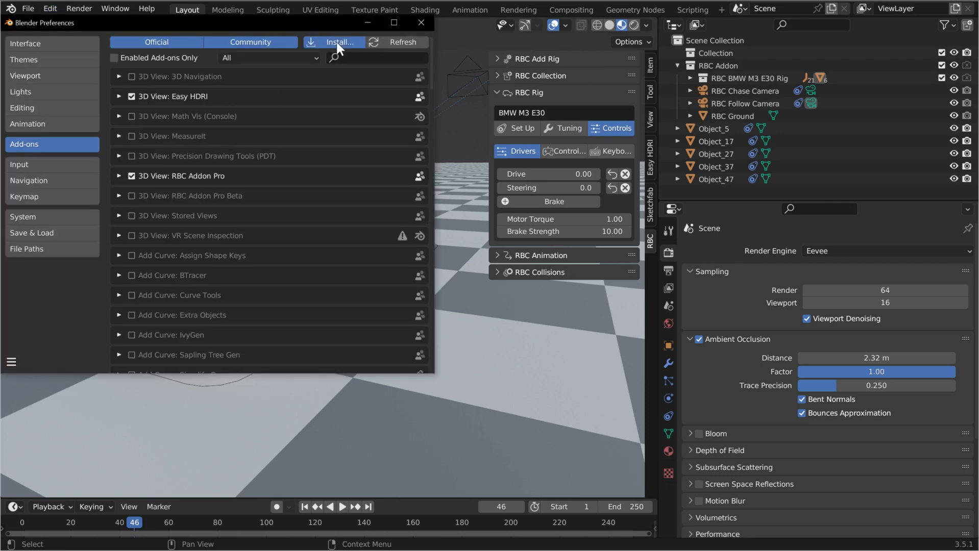
click(338, 42)
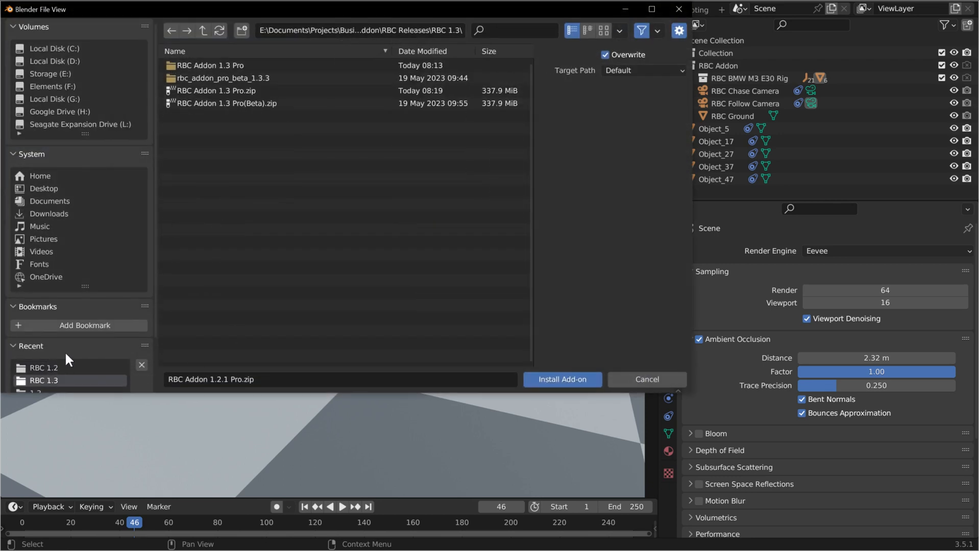
click(561, 380)
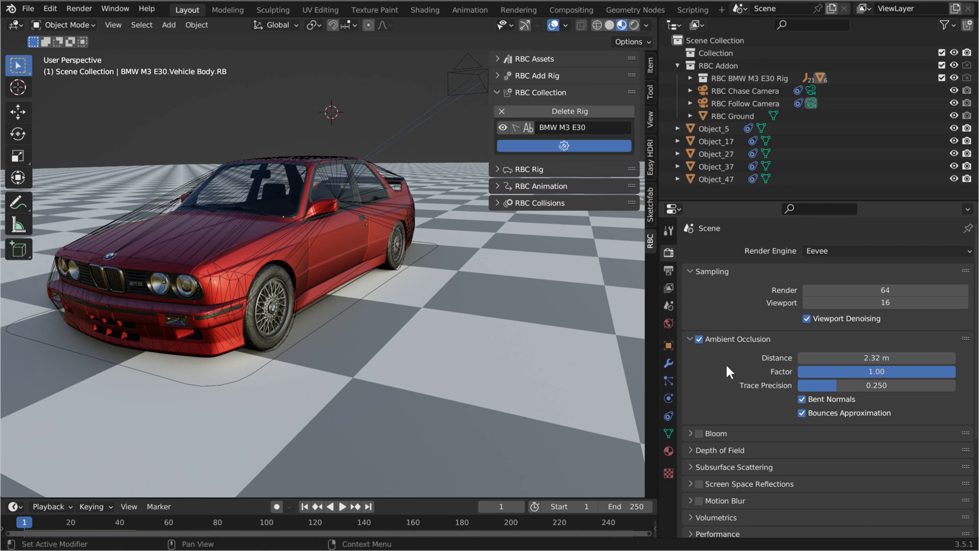
Select the RBC BMW M3 E30 Rig collection in the Outliner
click(747, 78)
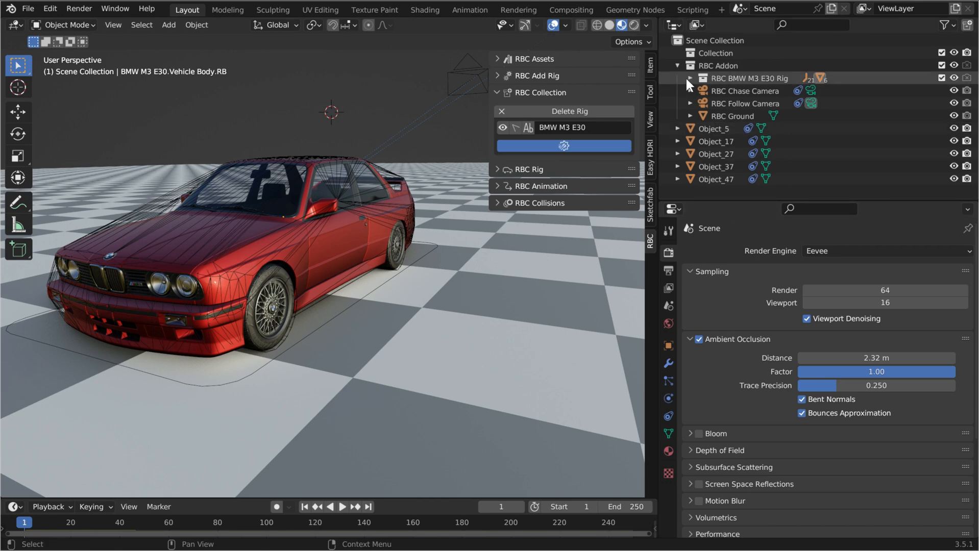
click(713, 129)
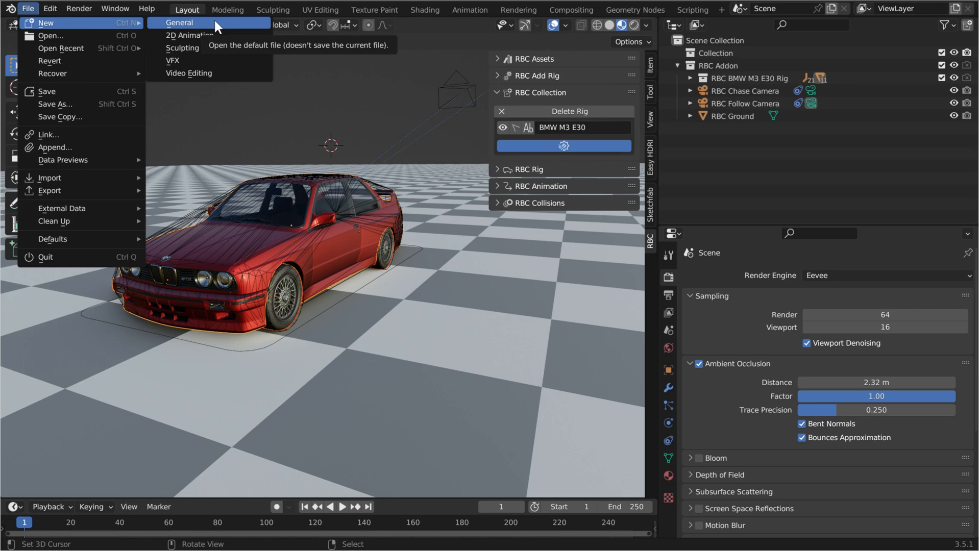
Create a General file and append RBC BMW M3 E30 Rig from RBC Rig Asset 1.2.blend
click(54, 148)
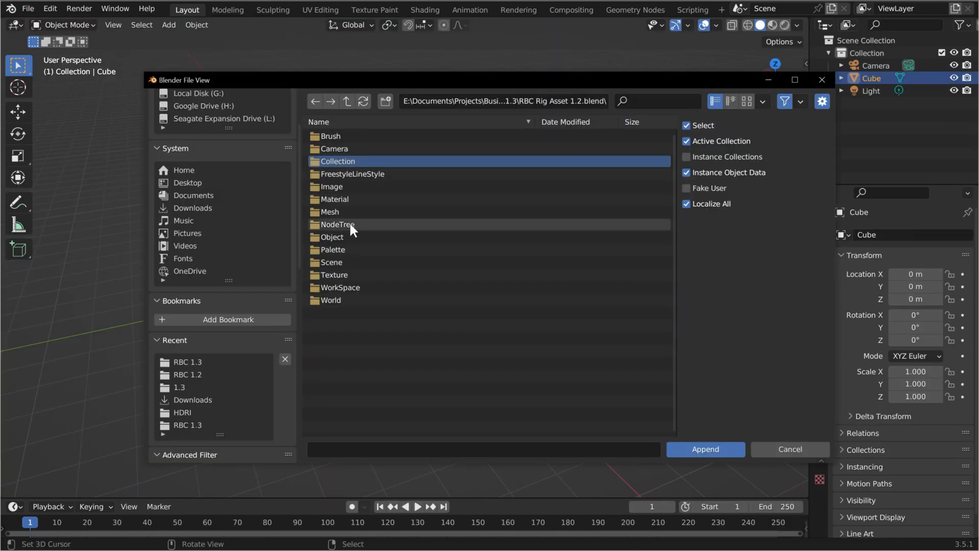
double_click(338, 162)
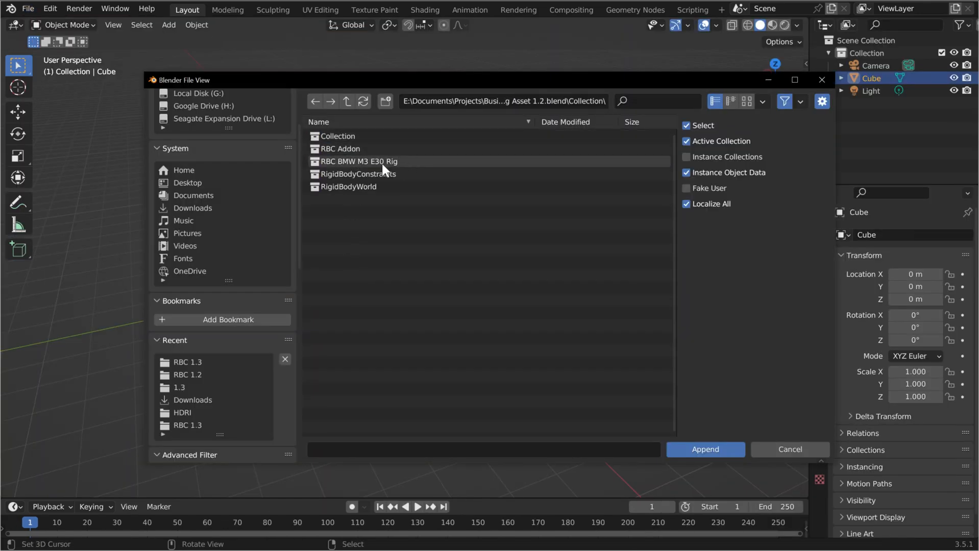
click(360, 162)
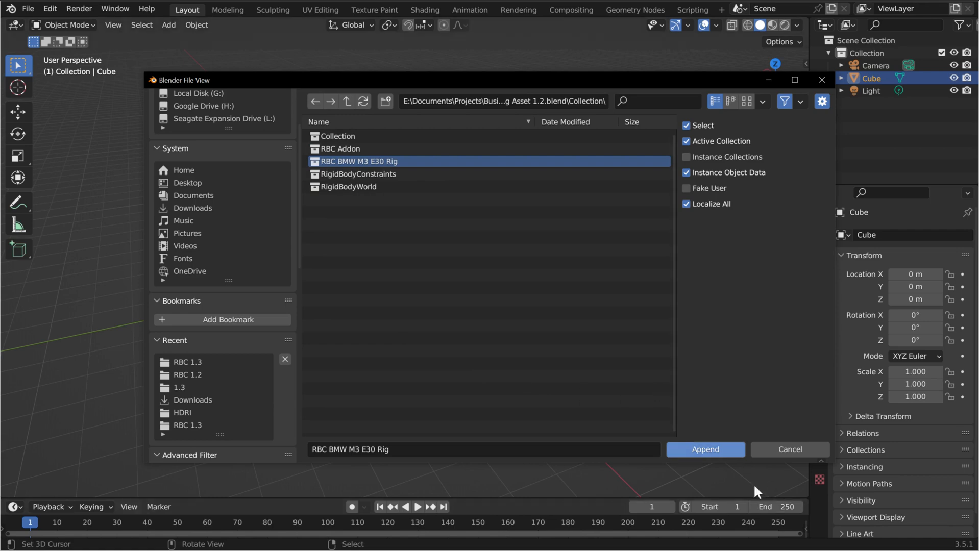
click(705, 449)
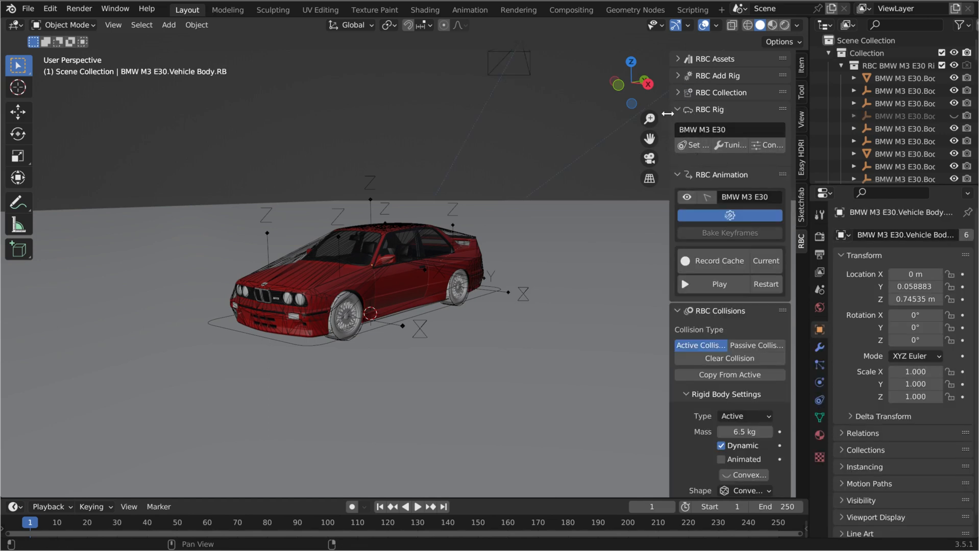
click(761, 145)
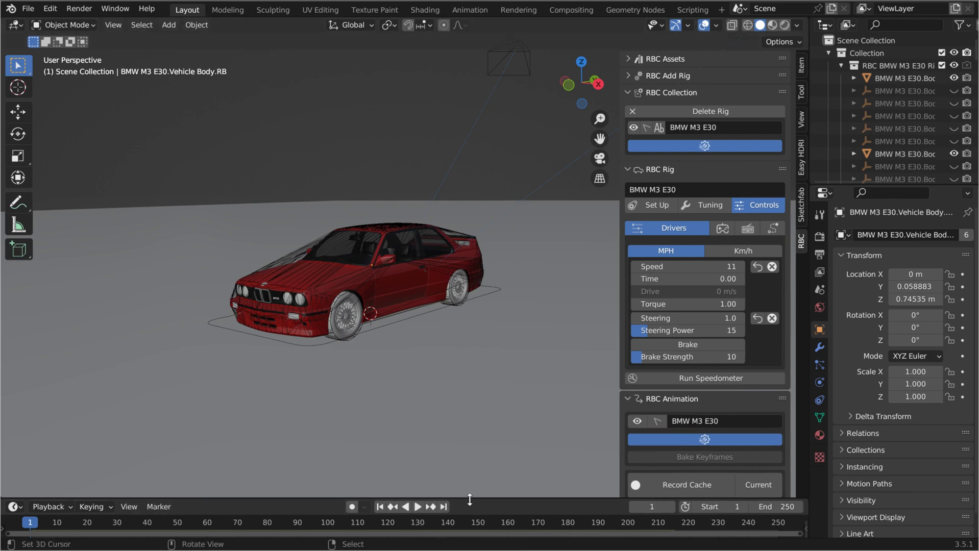
Append RBC BMW M3 E30 Rig again and add a '2' suffix to its name
click(28, 8)
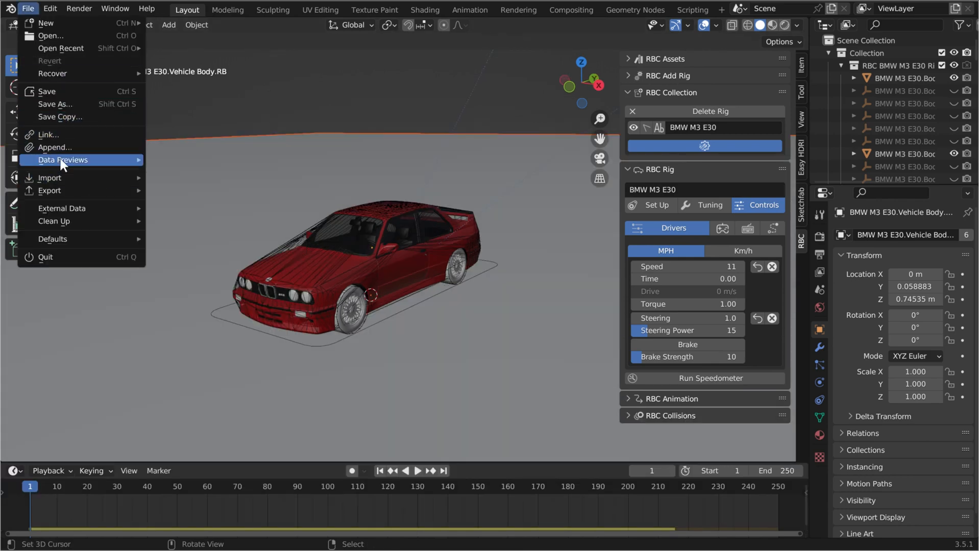
click(55, 148)
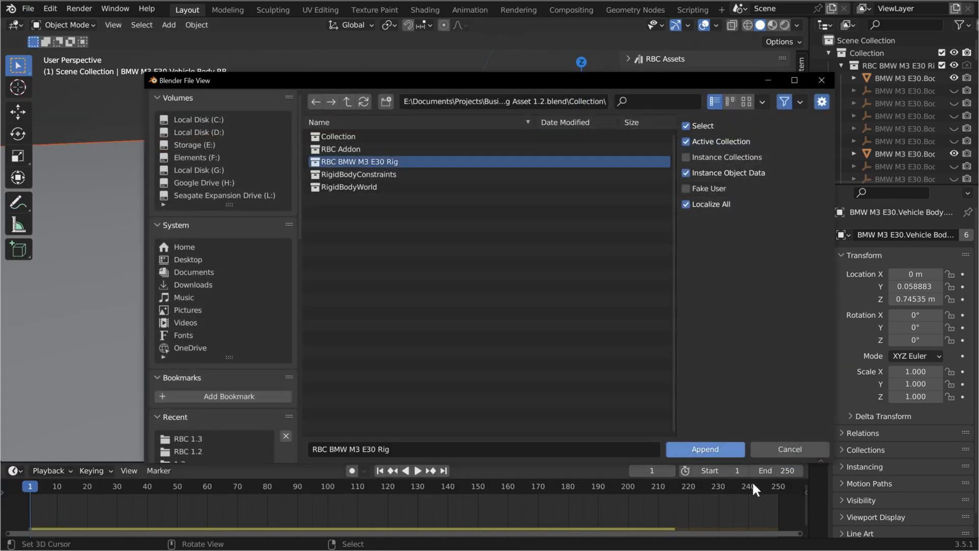
click(704, 449)
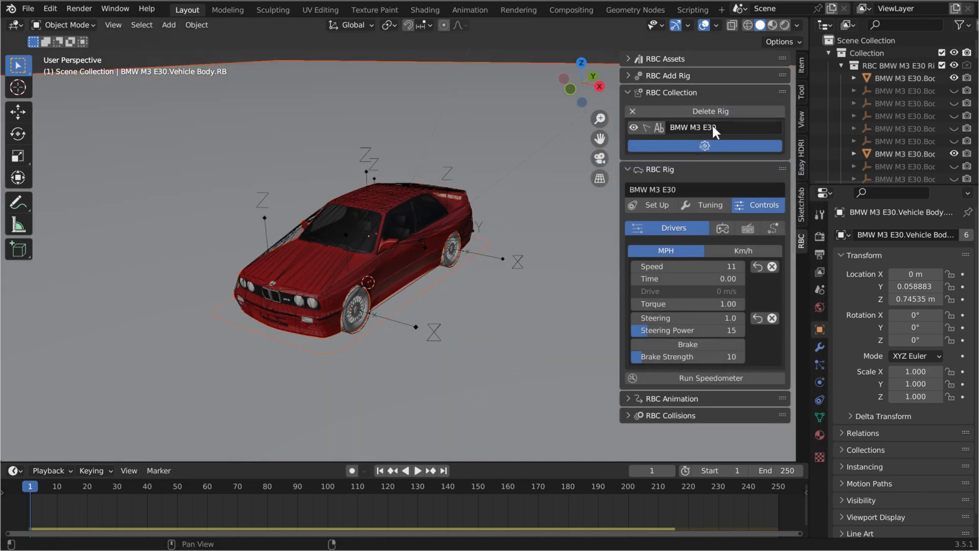
text(2)
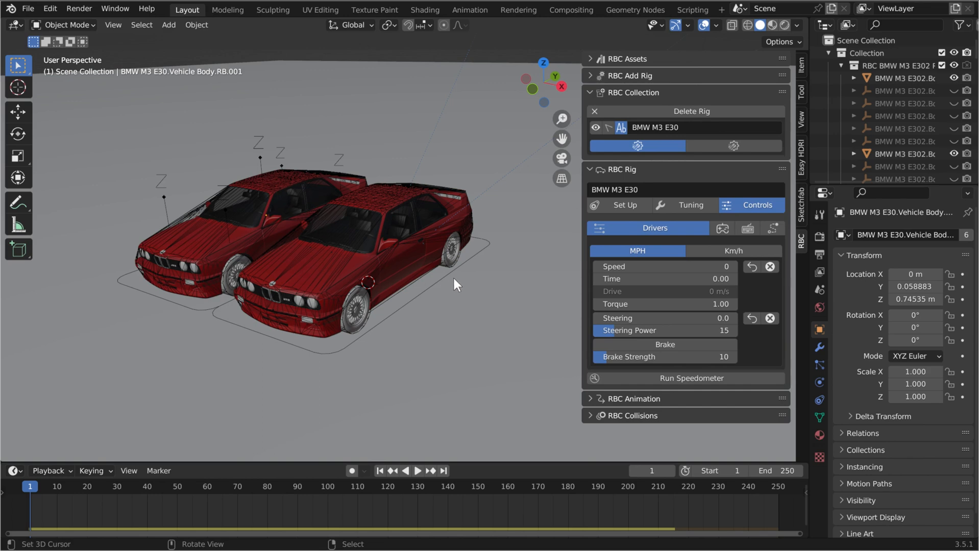
Switch to the Blender Market conversation with the RBC feature suggestions
click(734, 146)
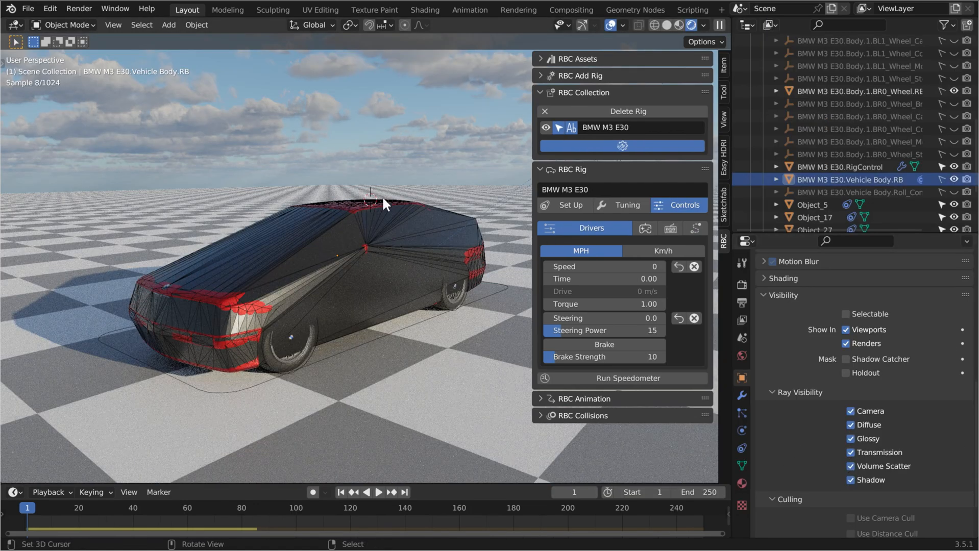
mouse_move(256, 337)
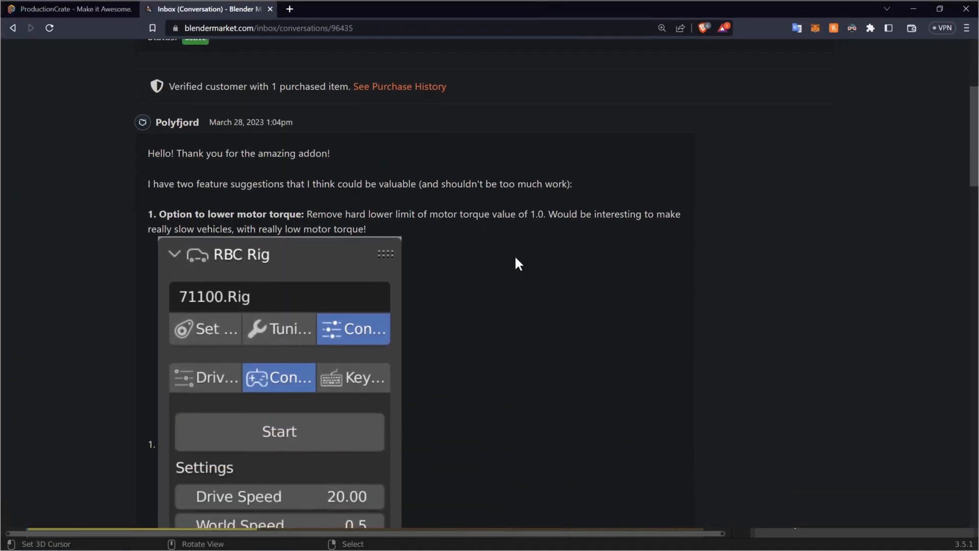
Scroll through the suggestion about hiding the rig via Cycles ray visibility
scroll(down, 3)
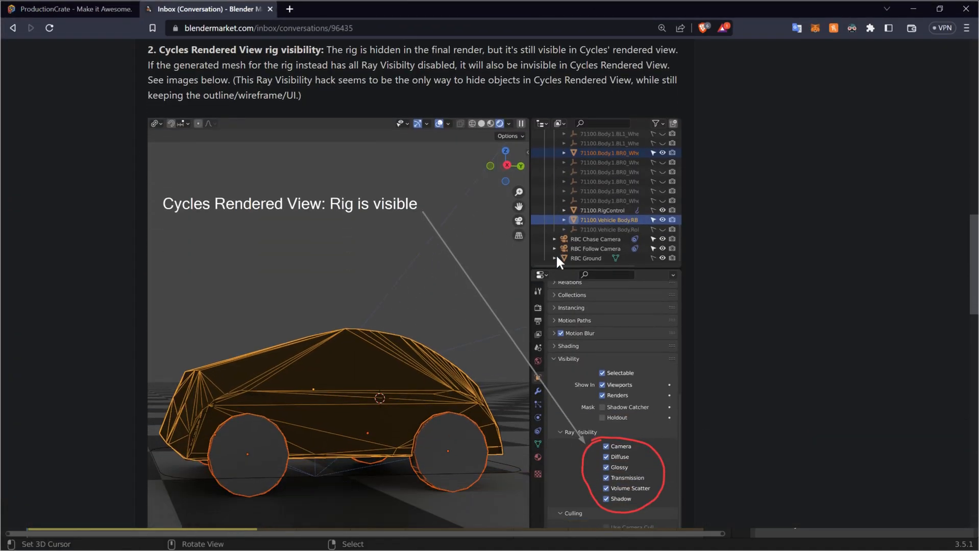
scroll(down, 3)
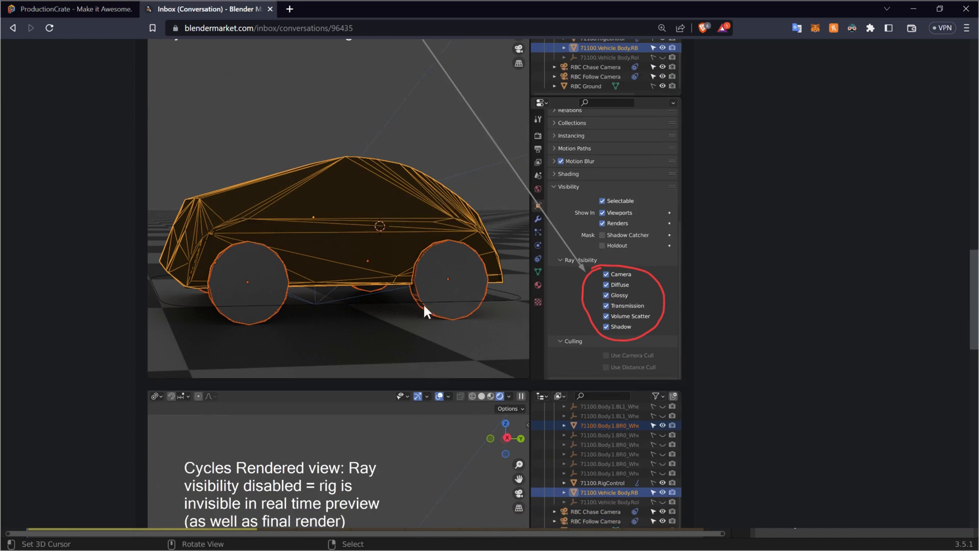
scroll(down, 3)
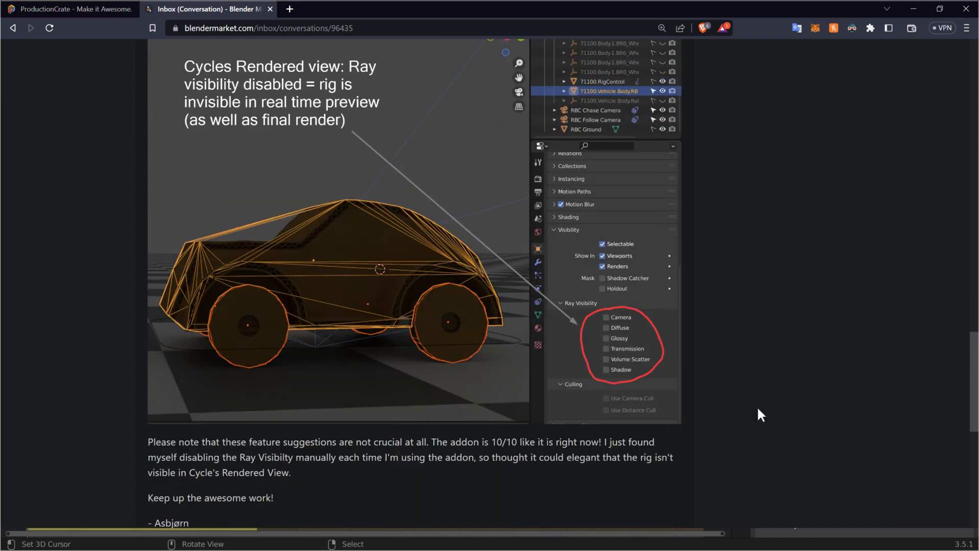
mouse_move(730, 377)
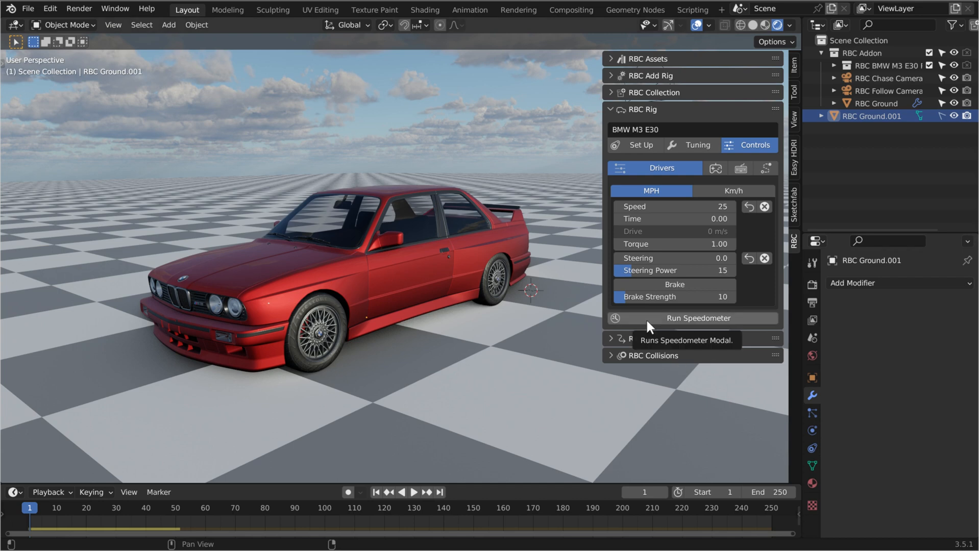
Enable Run Speedometer, adjust its readout settings, and display speed in MPH
click(697, 318)
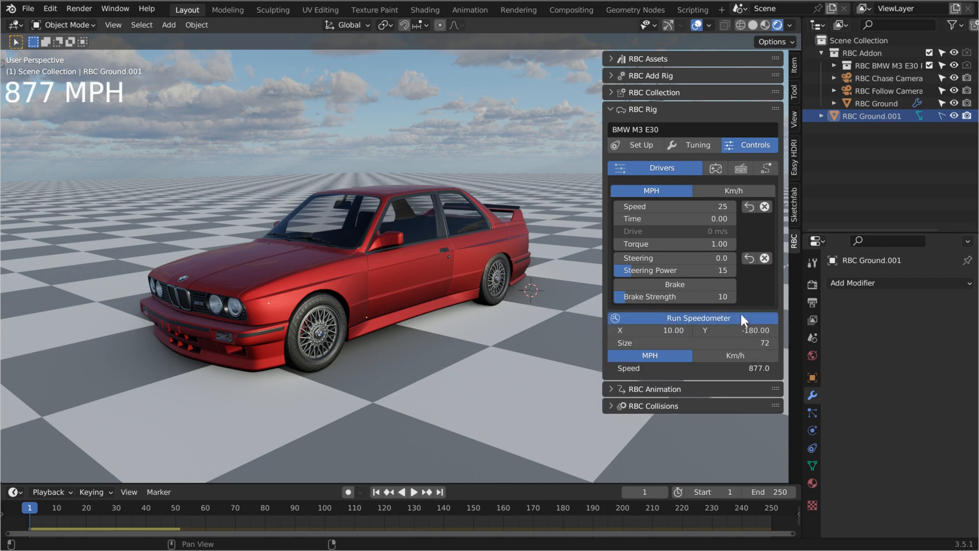
mouse_move(488, 230)
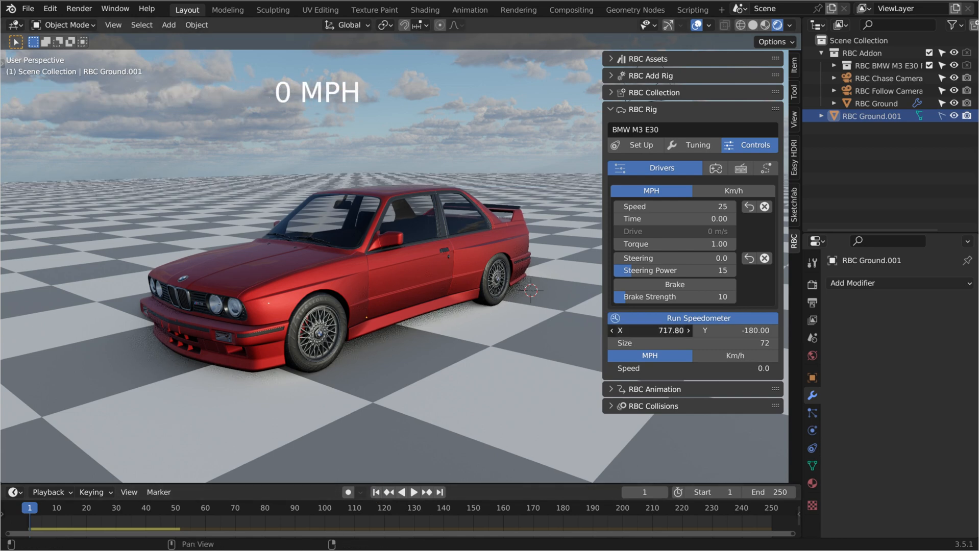
click(414, 492)
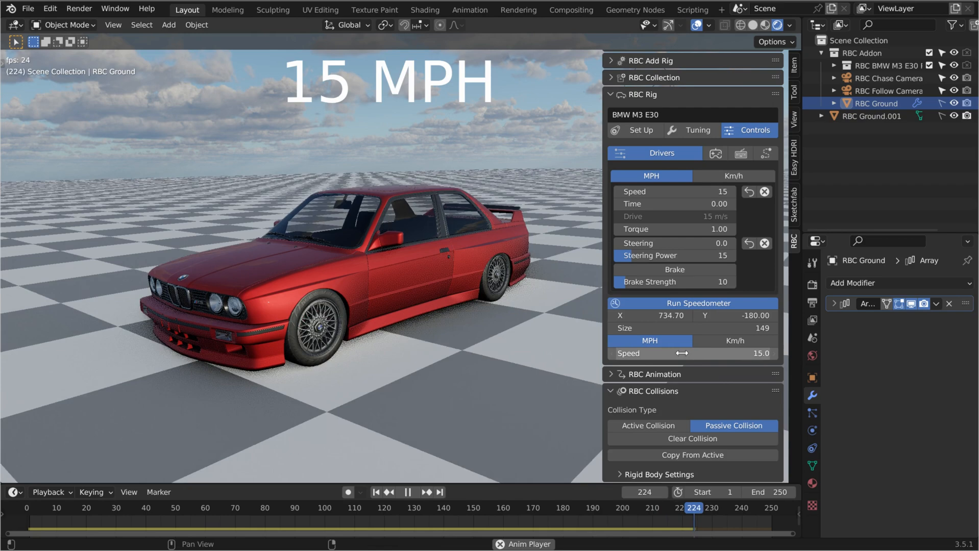
right_click(633, 191)
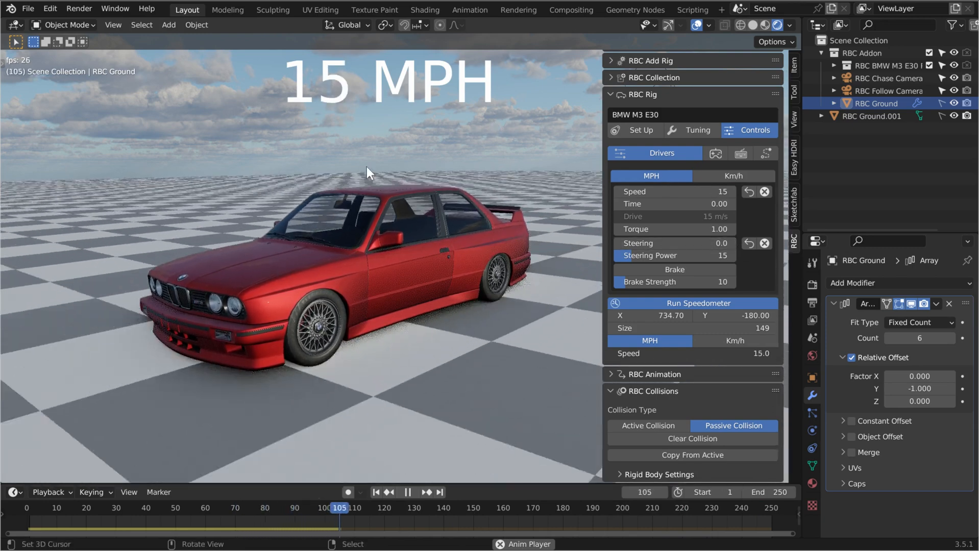
click(408, 493)
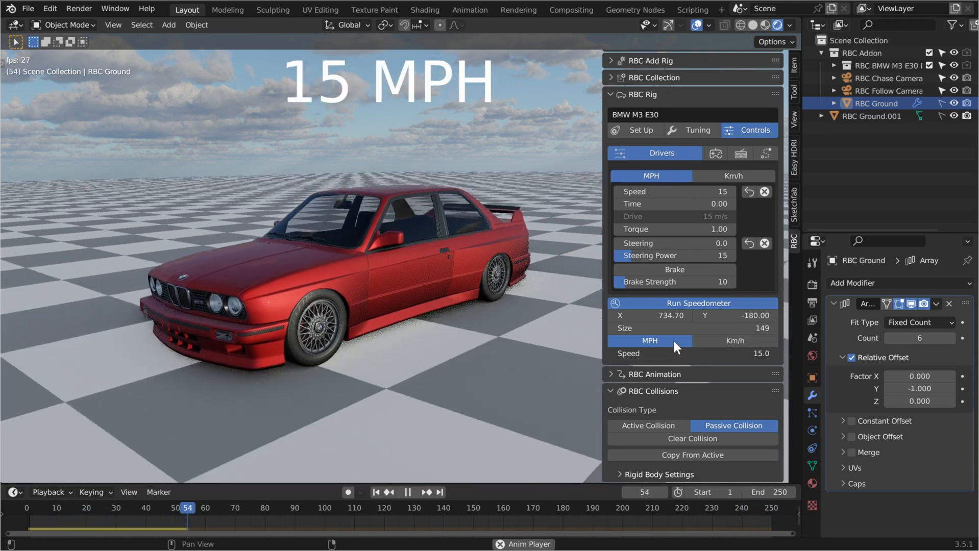
click(733, 341)
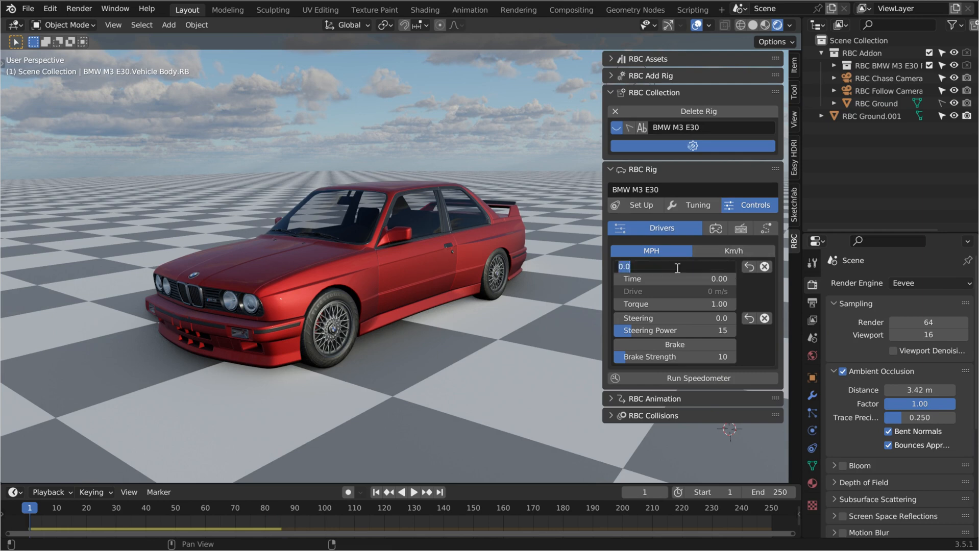
Enter a drive speed of 25 and toggle the speed units between Km/h and MPH
text(25)
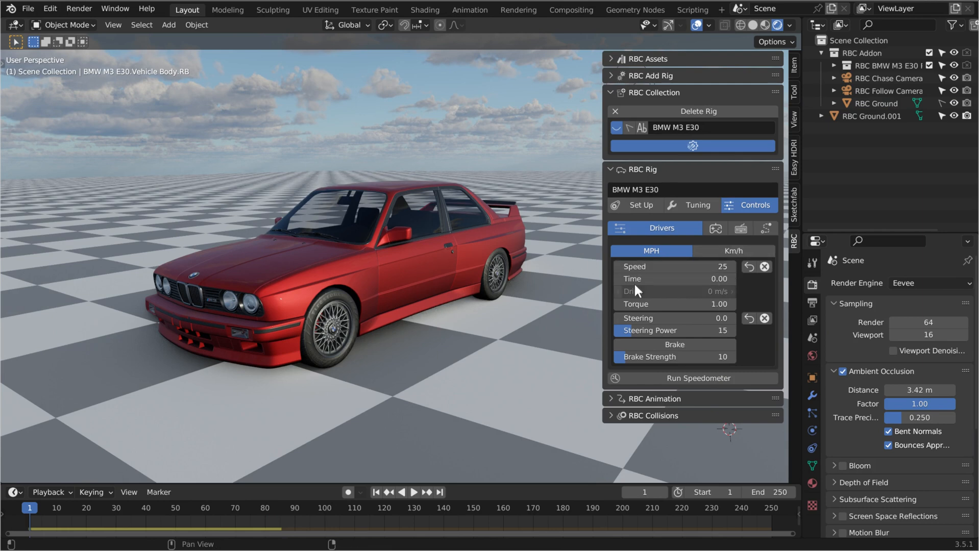
click(734, 250)
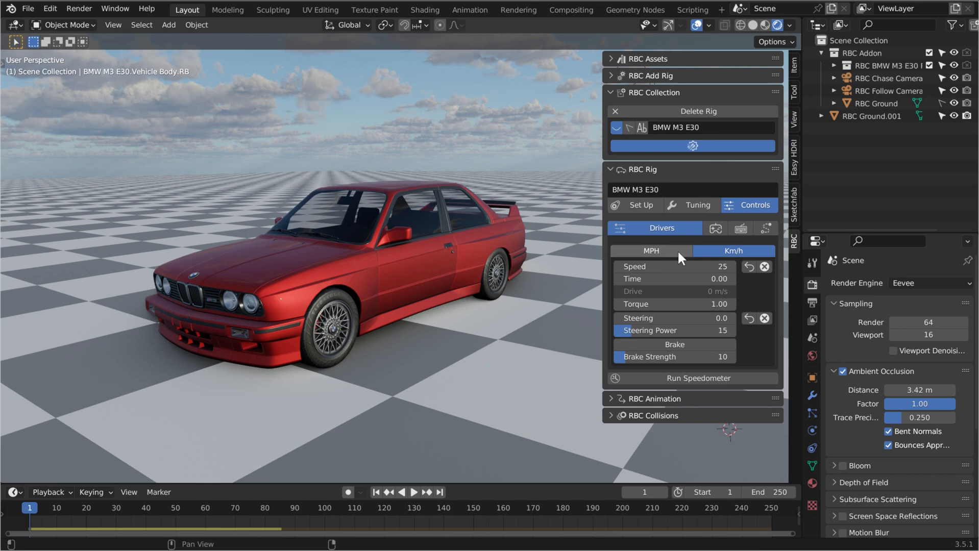
click(649, 251)
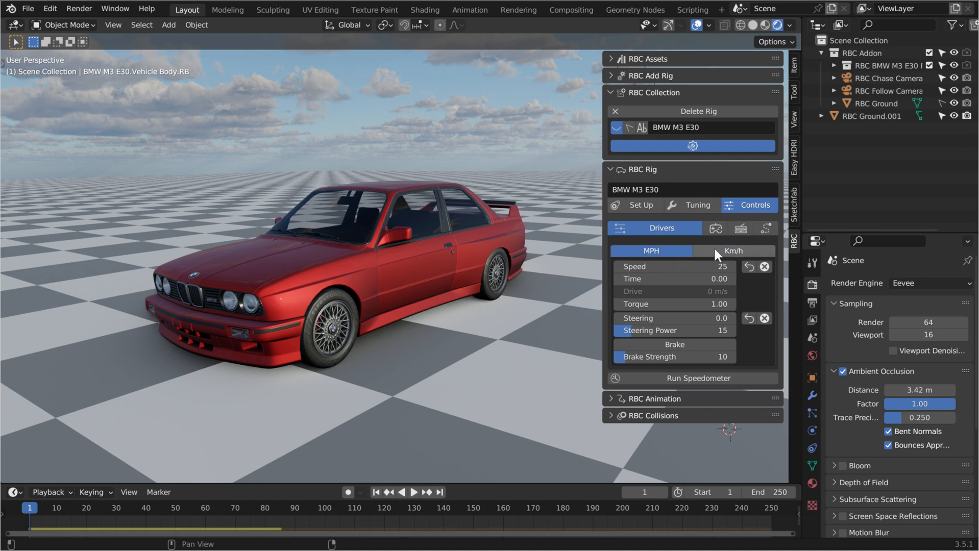
click(734, 250)
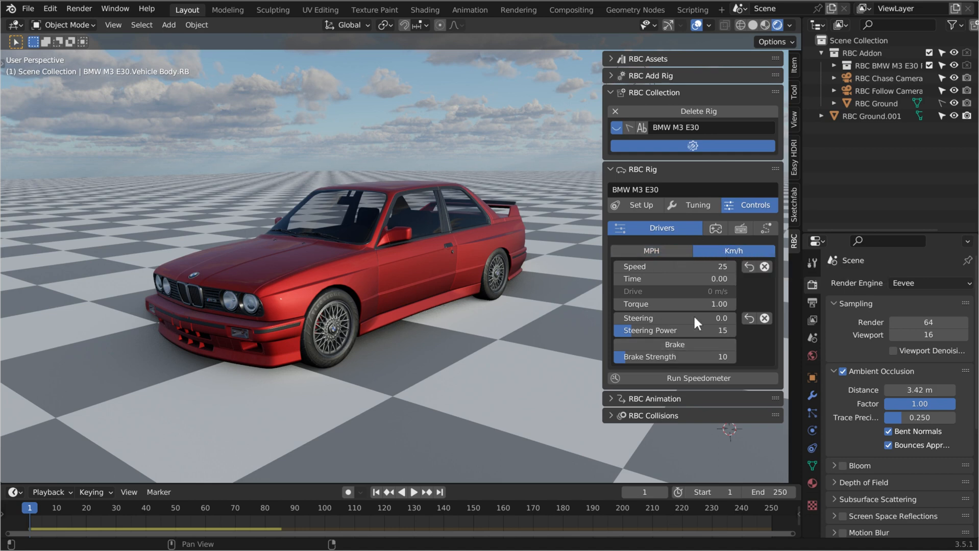
click(691, 378)
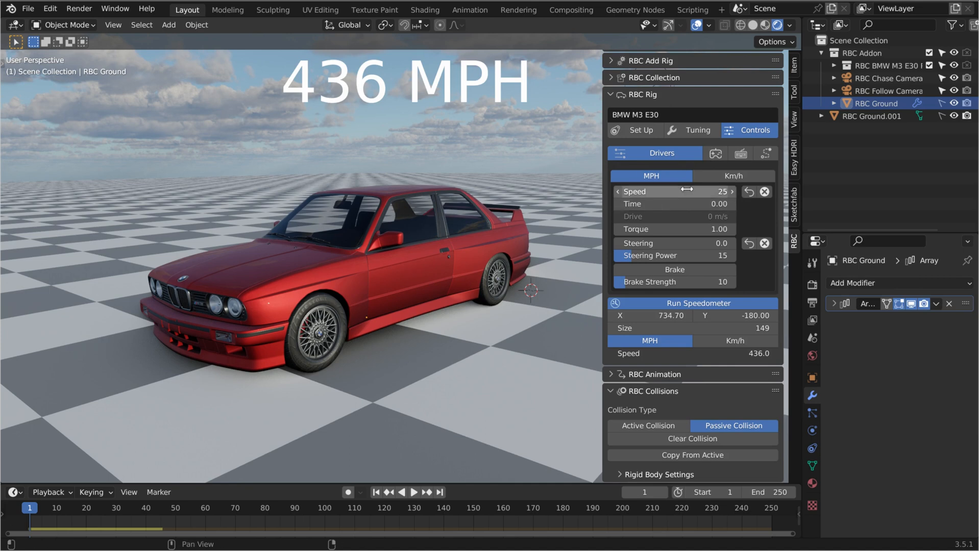
mouse_move(492, 266)
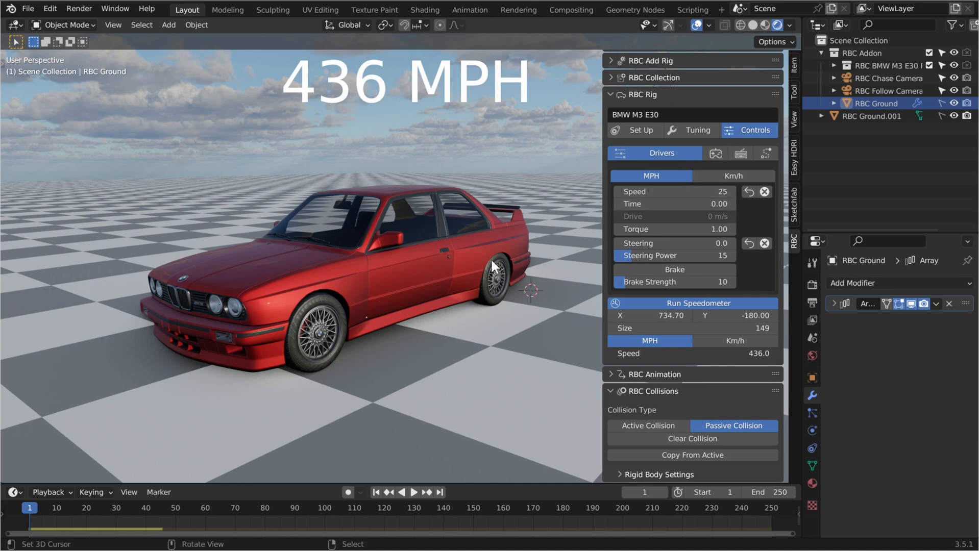
mouse_move(509, 281)
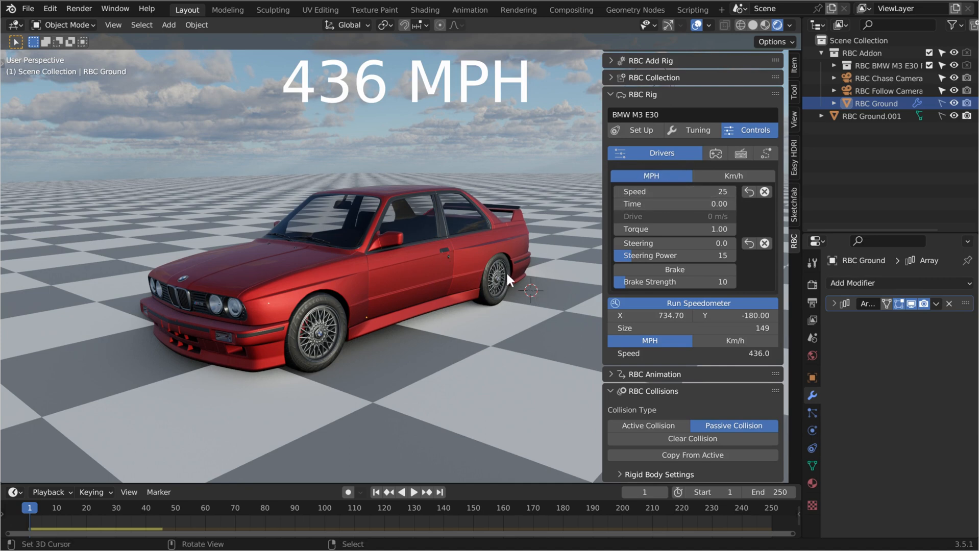
Play the drive animation, set the drive time to 5, and rewind to frame 1
click(414, 493)
text(6)
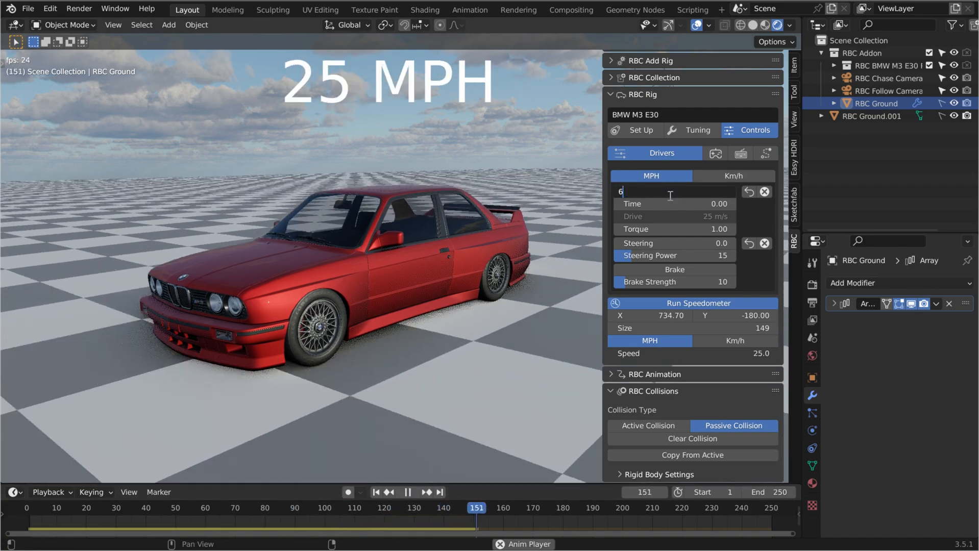
click(408, 492)
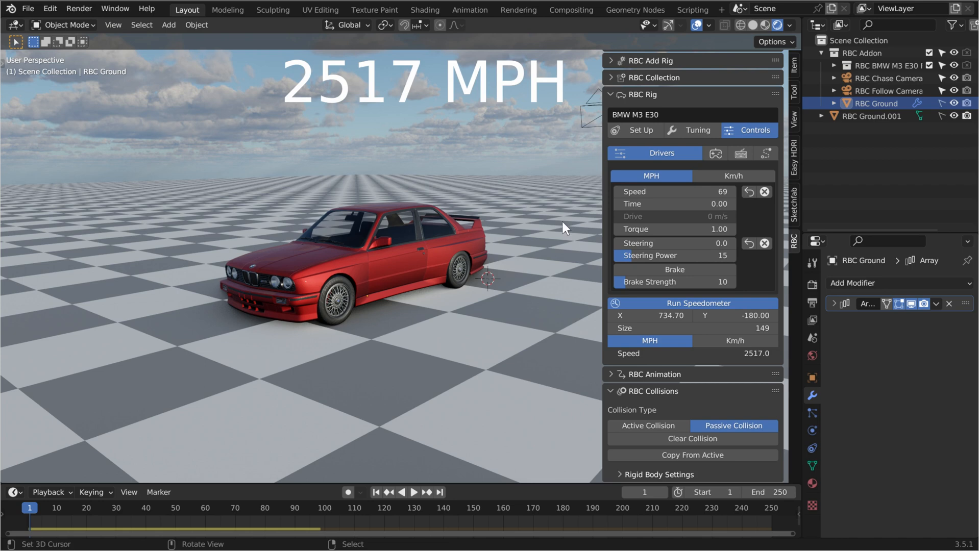
text(5)
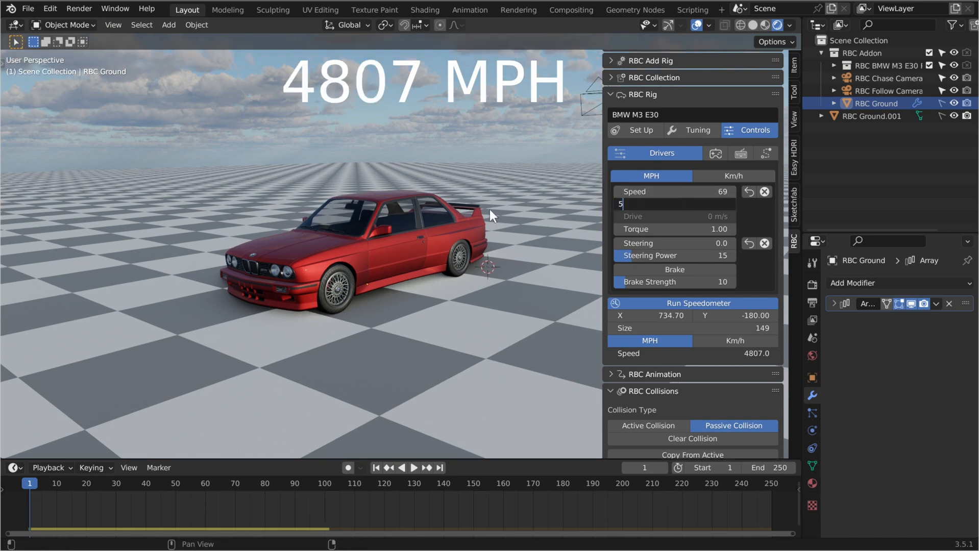
click(415, 467)
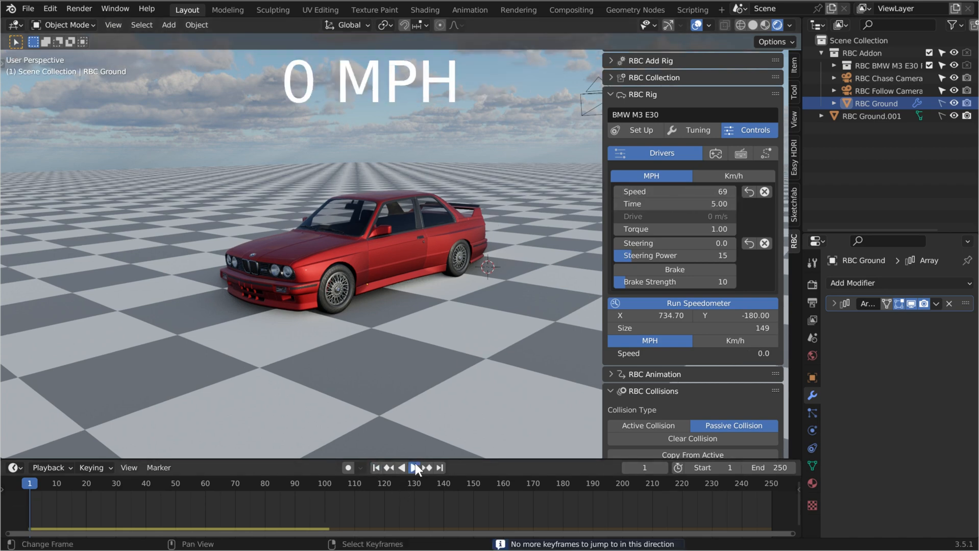
Play and stop the driving animation, then enable Show Seconds in the timeline
click(415, 467)
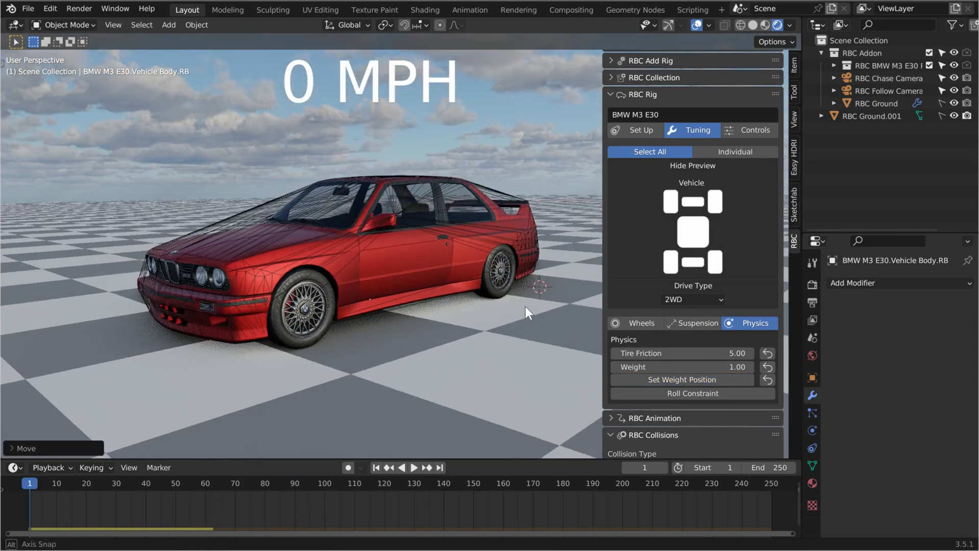
click(413, 468)
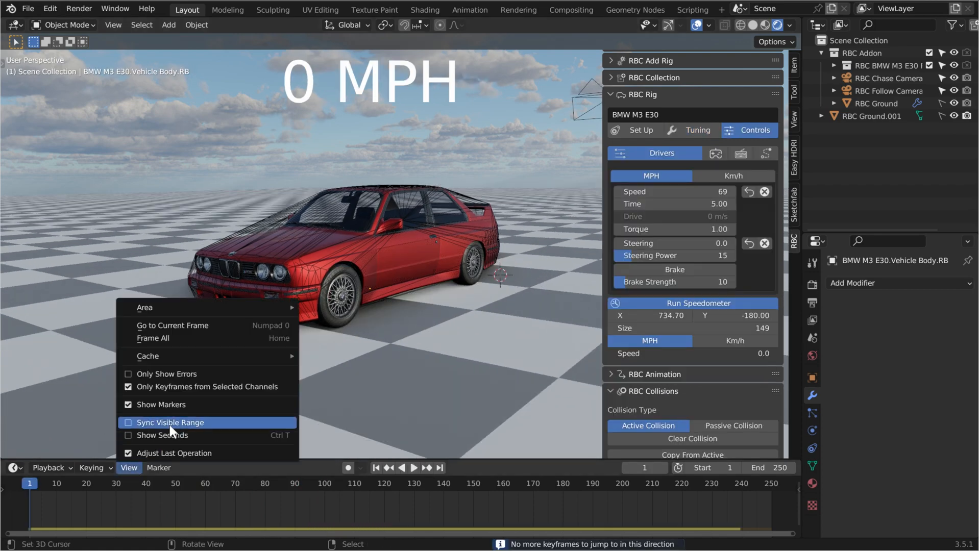
click(161, 435)
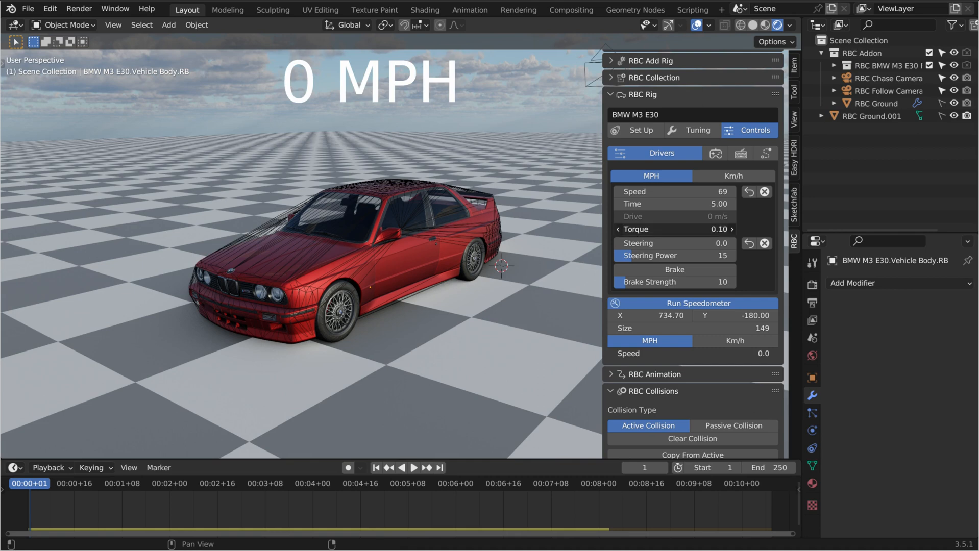
Toggle playback, then switch RBC Rig Controls to the Drivers tab
click(414, 468)
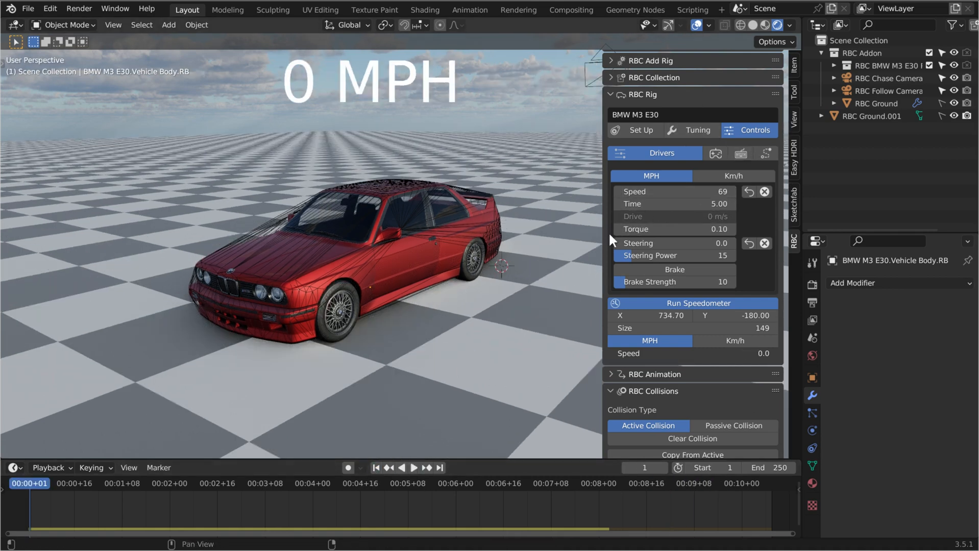
click(415, 468)
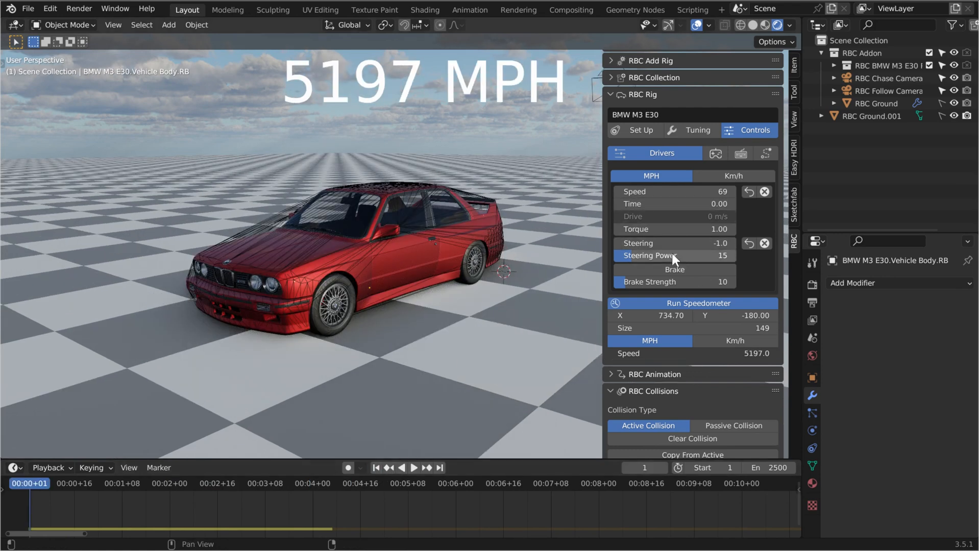
mouse_move(634, 265)
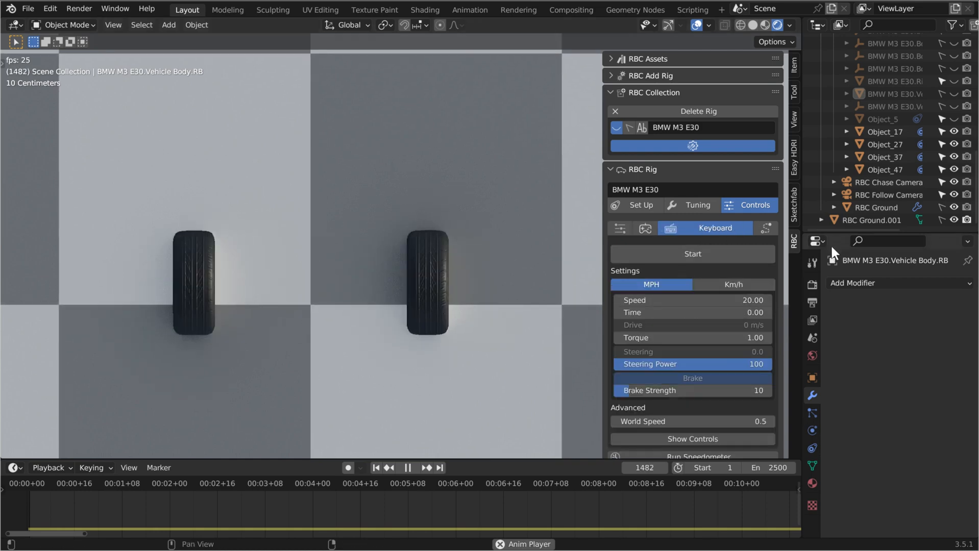
click(692, 254)
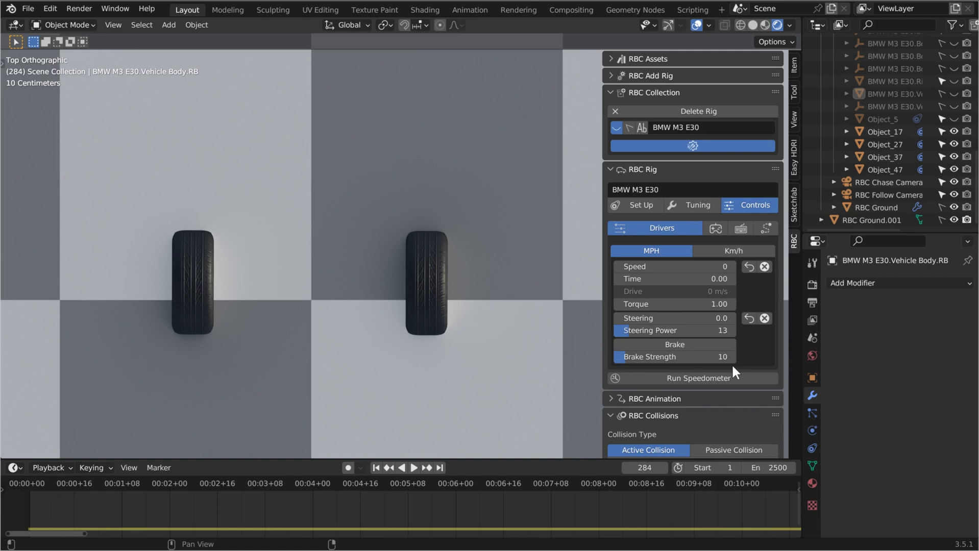
mouse_move(690, 357)
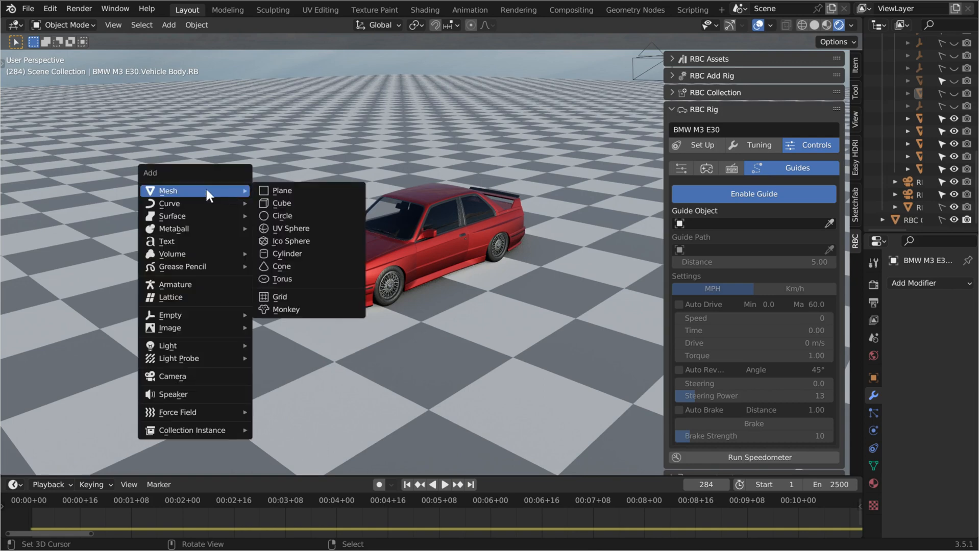
mouse_move(170, 314)
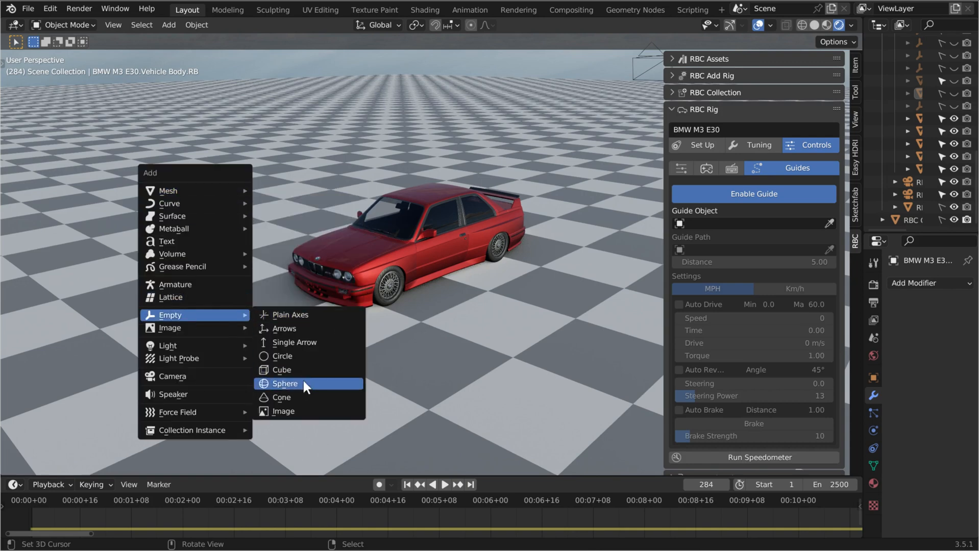
Add a sphere empty as the Guide Object and enable Auto Drive (0–60 MPH)
click(285, 383)
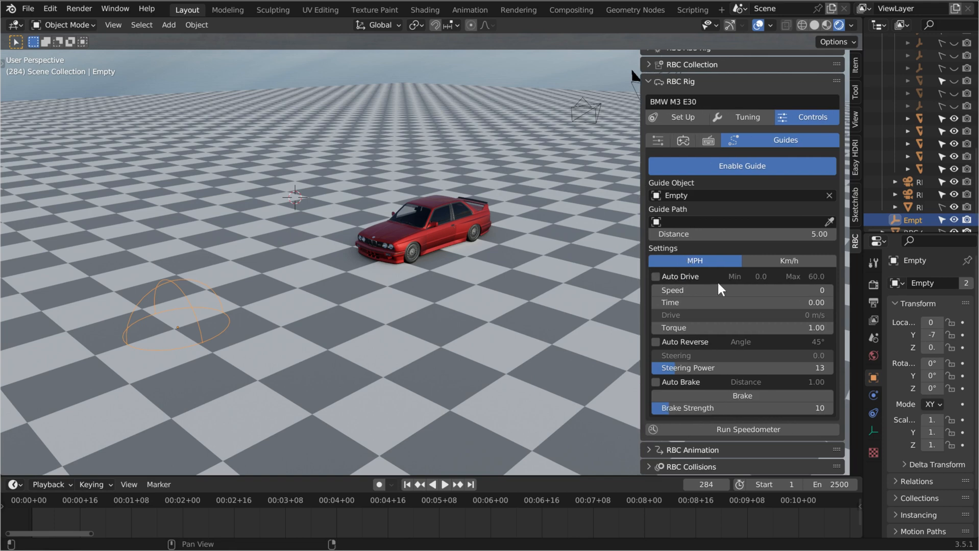
mouse_move(766, 379)
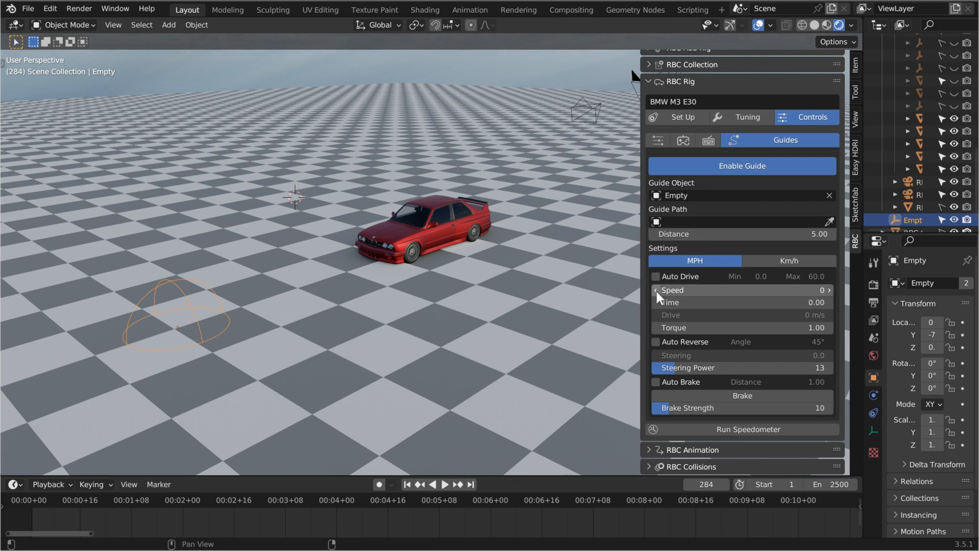
click(655, 277)
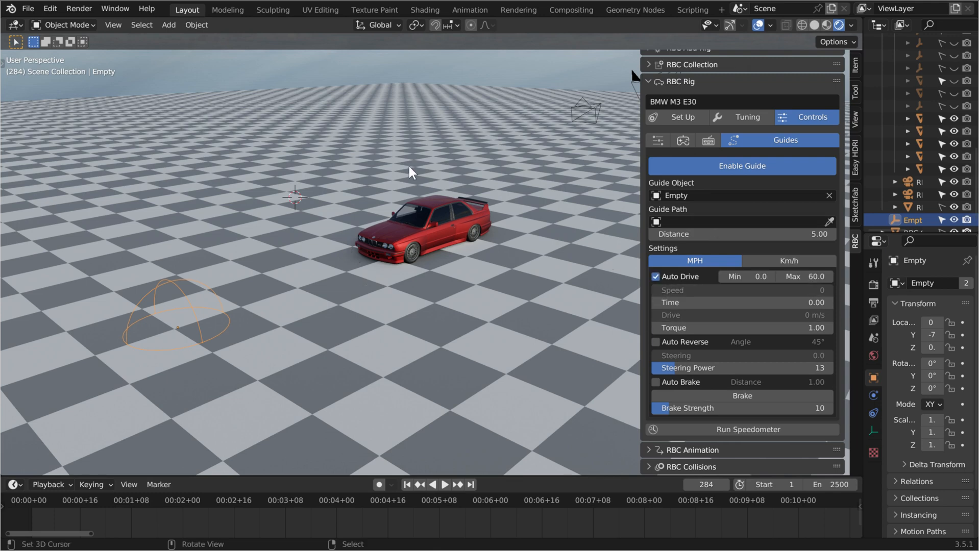
mouse_move(437, 217)
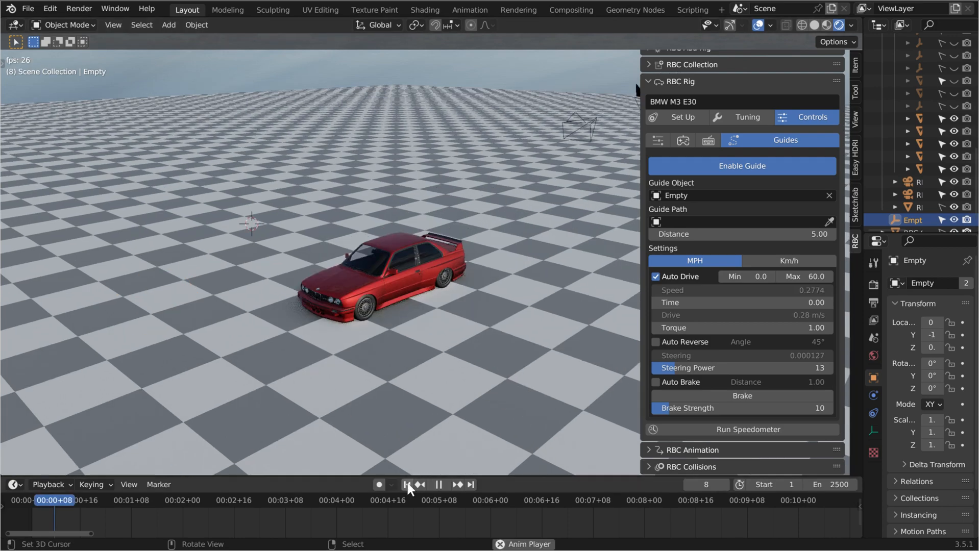
Play the simulation to watch the car auto-drive at minimum speed 10 with steering power 15
click(439, 484)
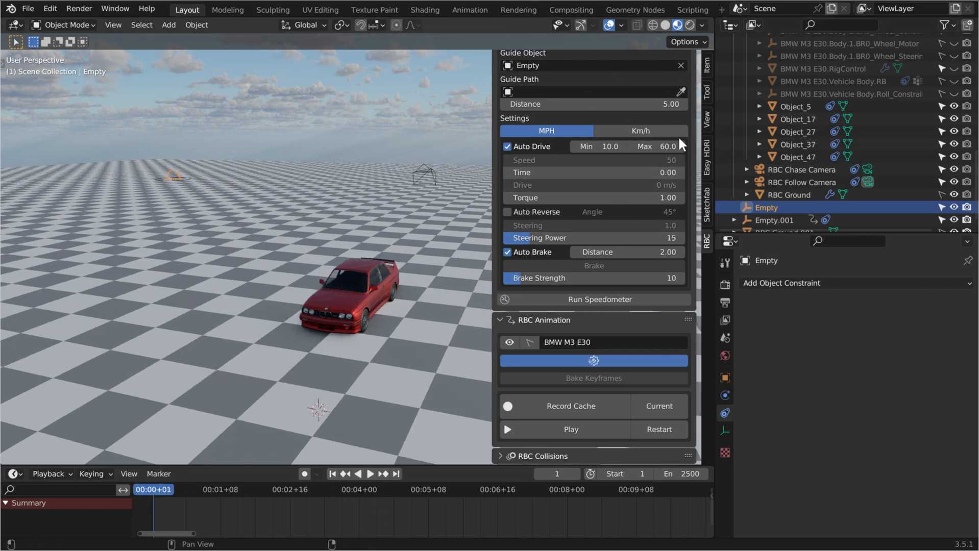
mouse_move(593, 173)
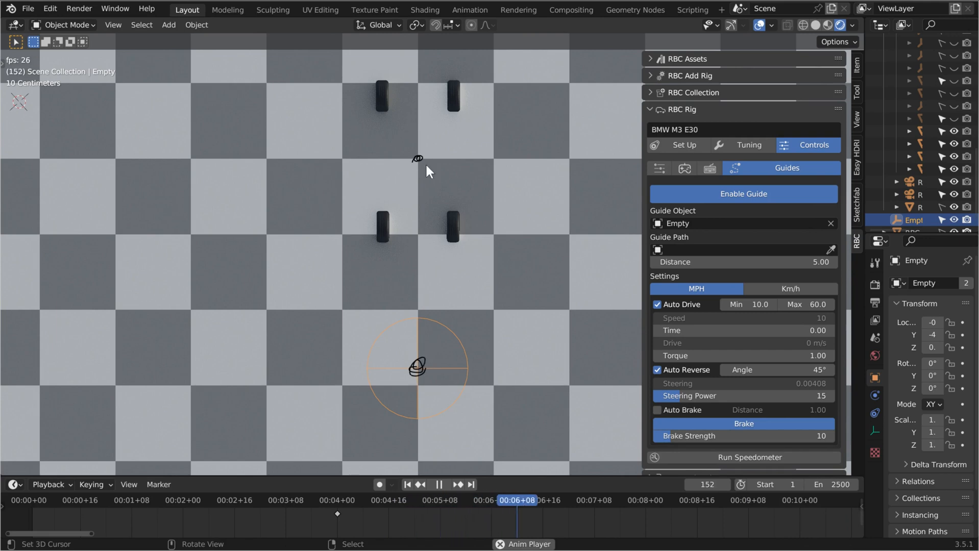
Drag the guide sphere empty to a new location during playback
drag(417, 367, 391, 380)
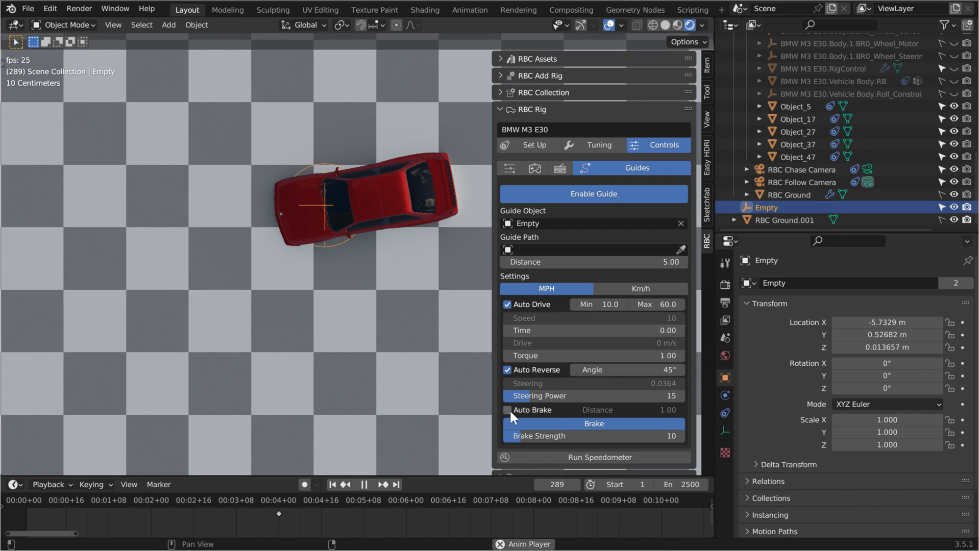
Enable Auto Brake at distance 2.80 and select the guide sphere empty
click(507, 410)
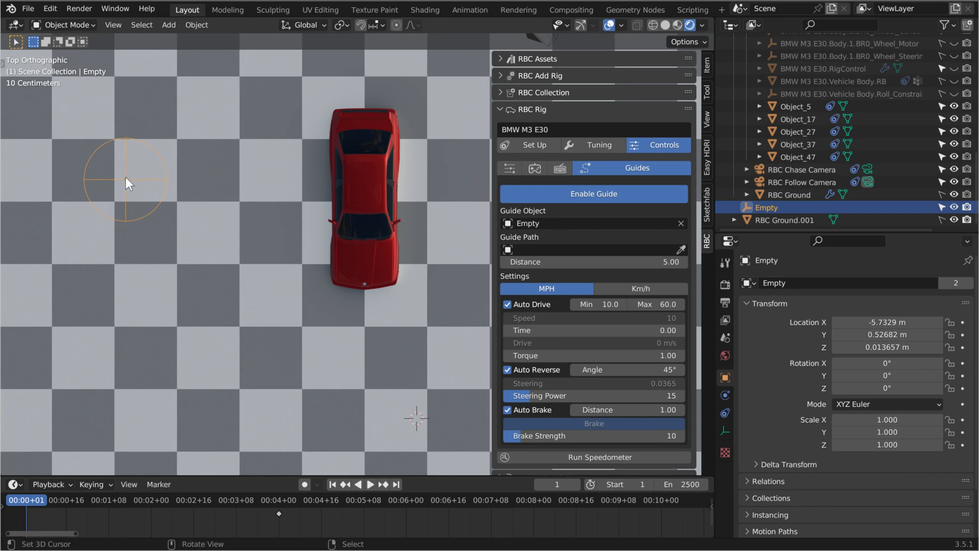
click(370, 485)
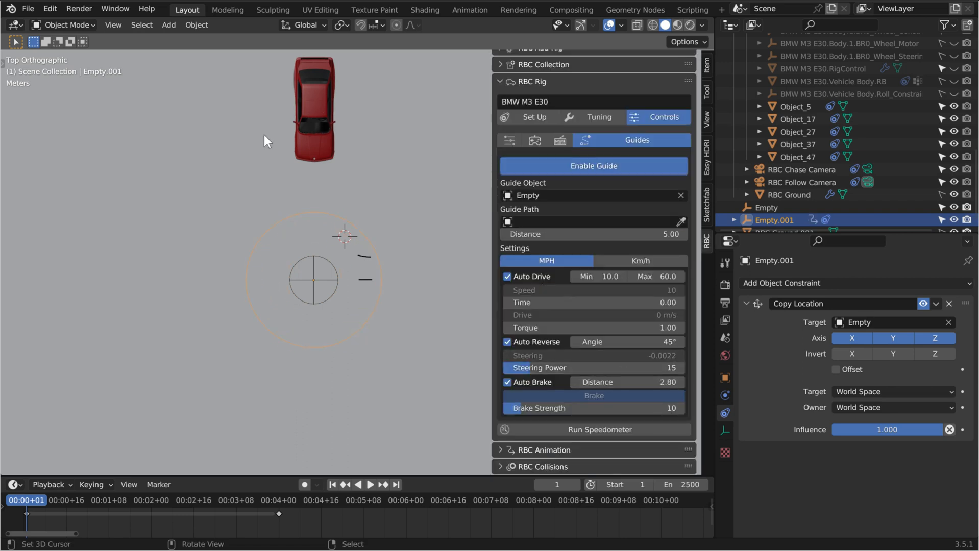
mouse_move(306, 220)
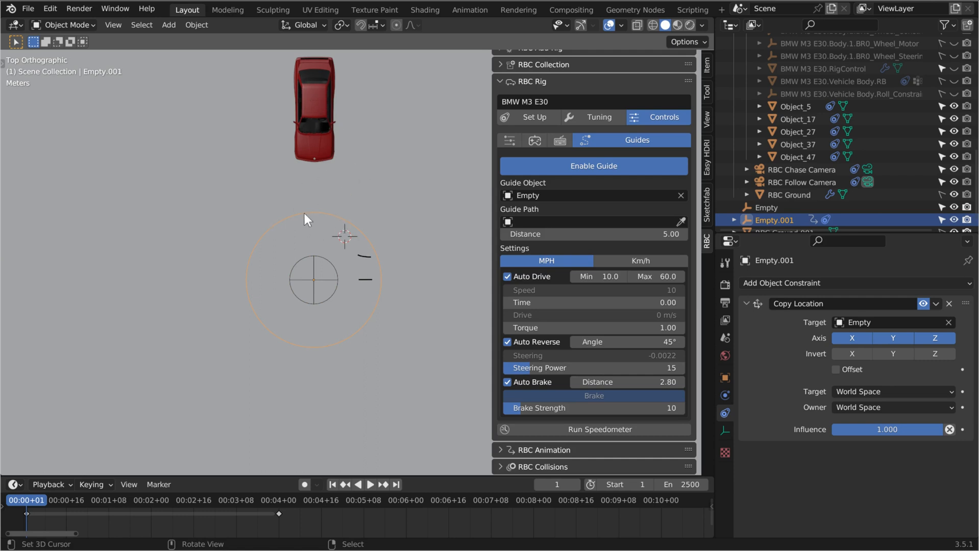
click(370, 485)
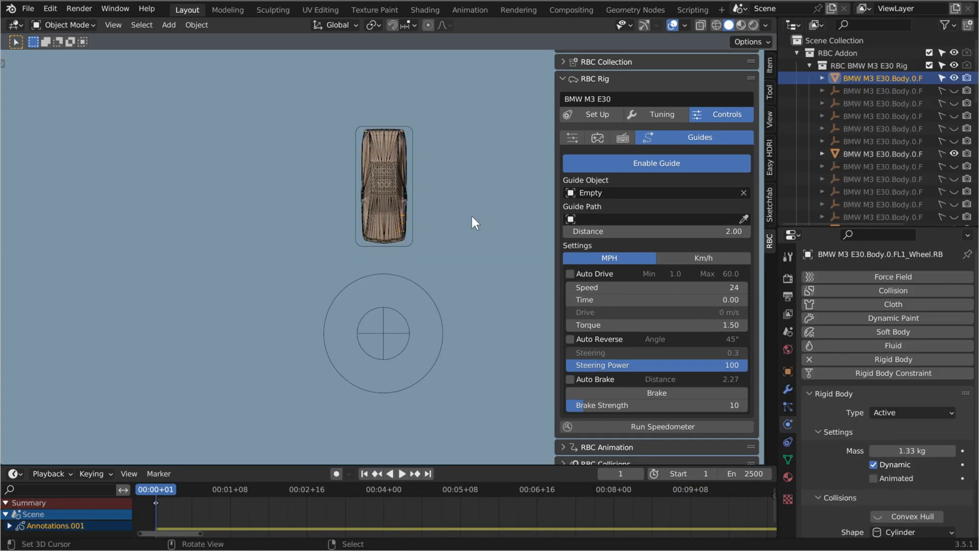
mouse_move(454, 229)
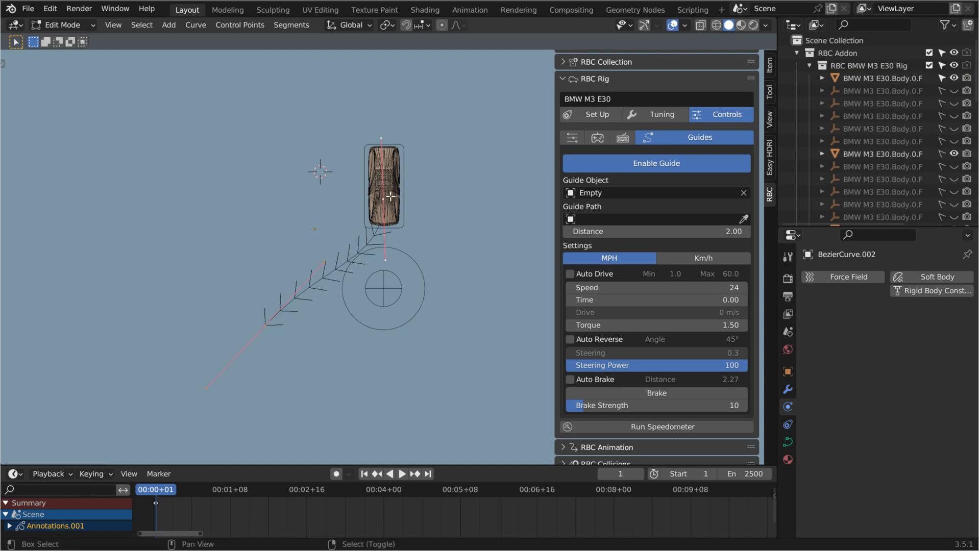
Toggle curve normals in Overlays, select a control point, then select the U-shaped curve
click(685, 25)
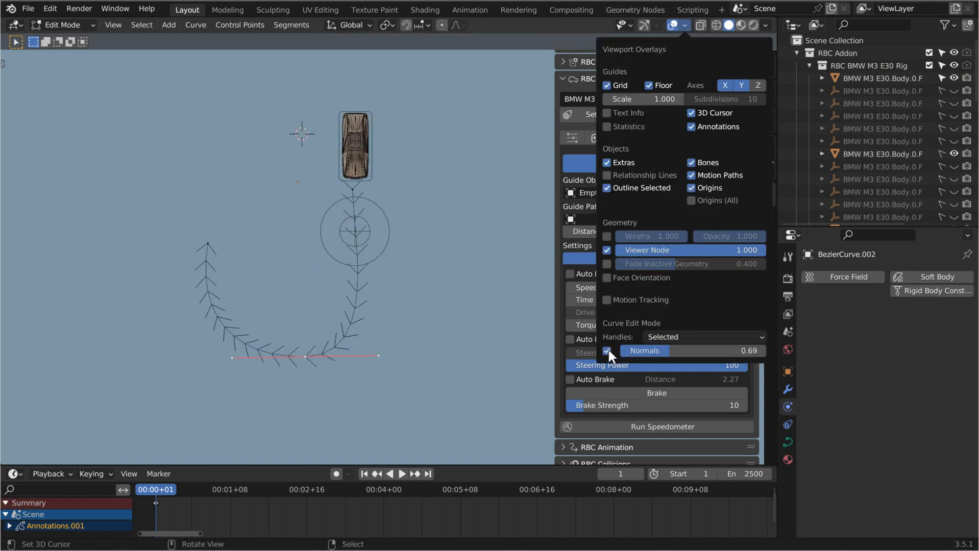
click(677, 25)
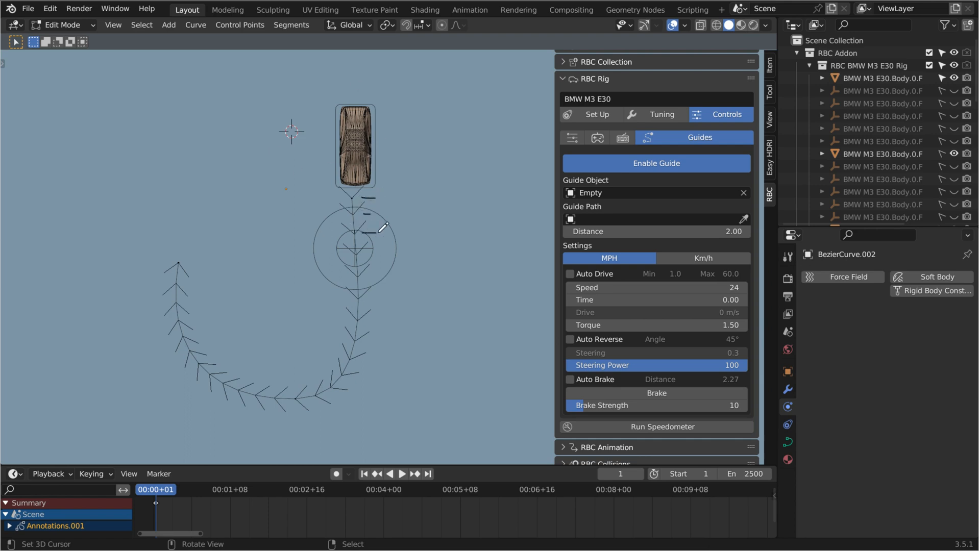
click(293, 398)
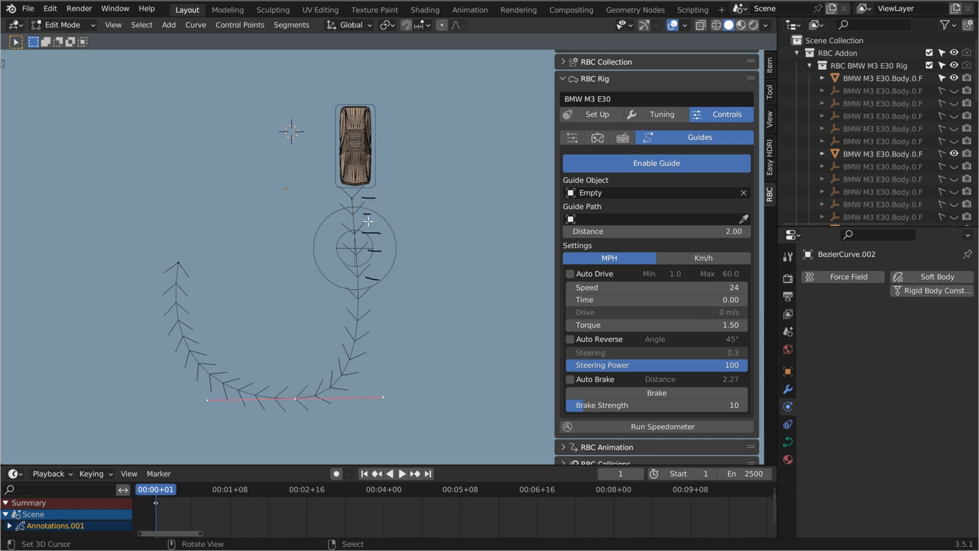
mouse_move(181, 261)
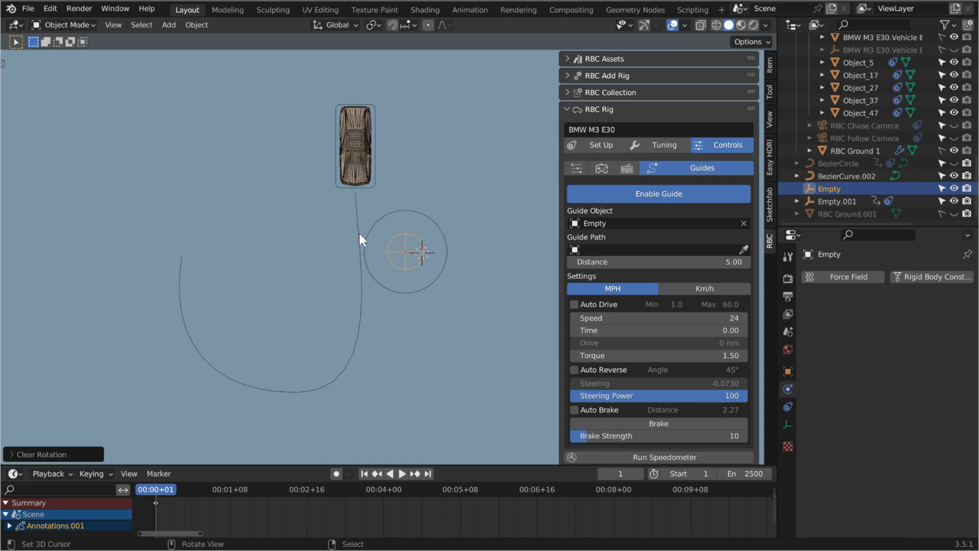
click(847, 176)
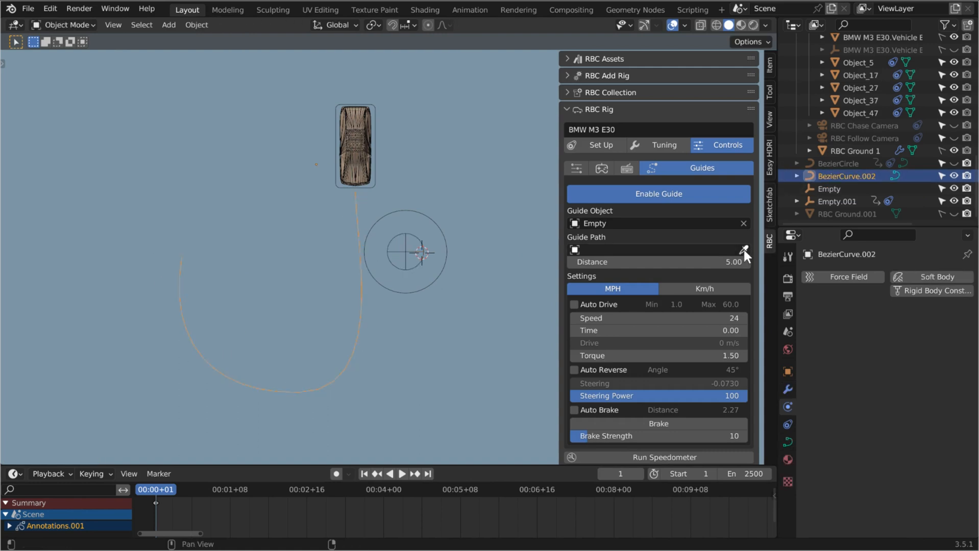
Pick BezierCurve.002 as the Guide Path, then select the car's rig control
click(744, 250)
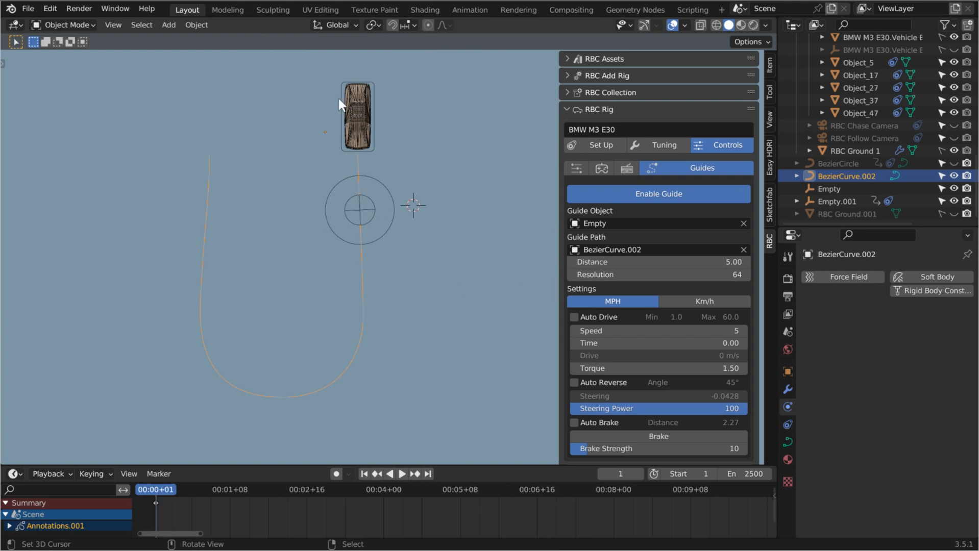
mouse_move(512, 229)
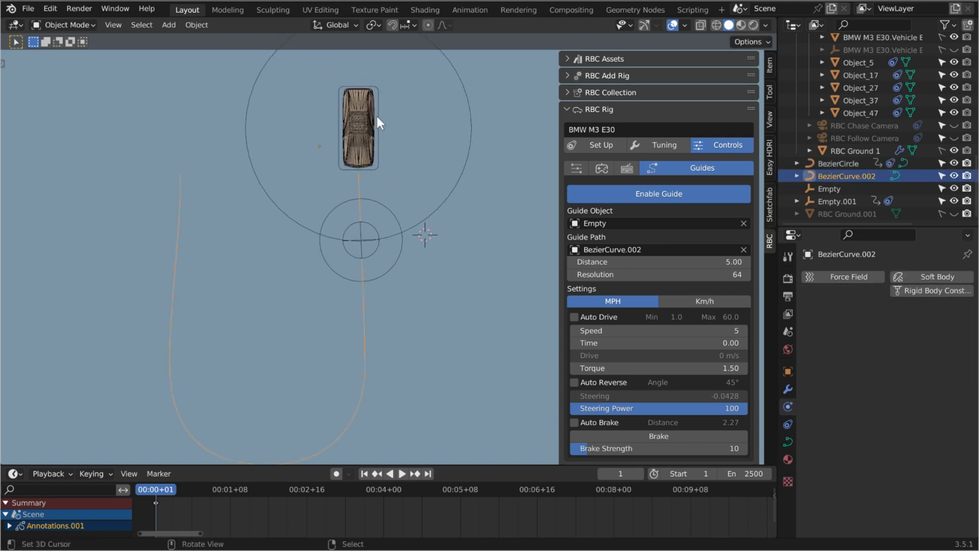
mouse_move(369, 193)
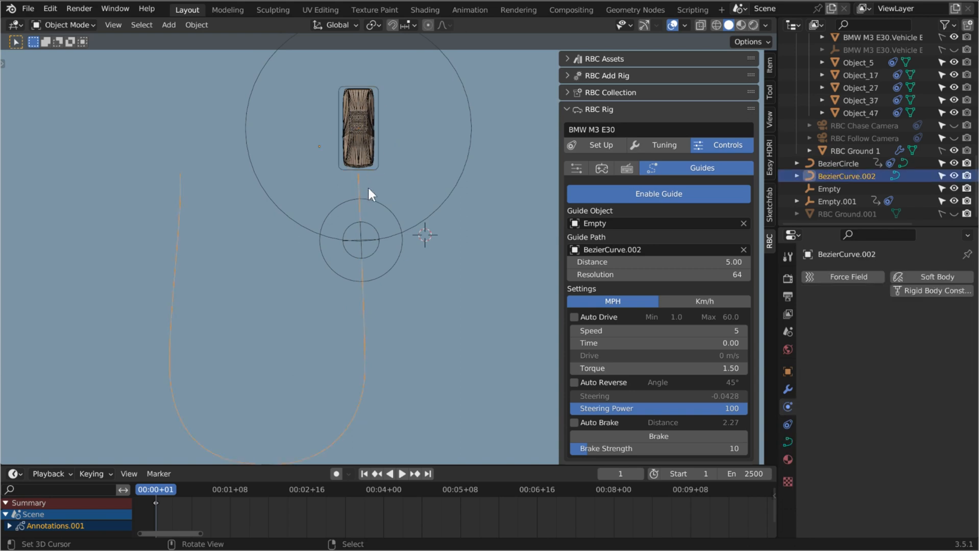
mouse_move(367, 163)
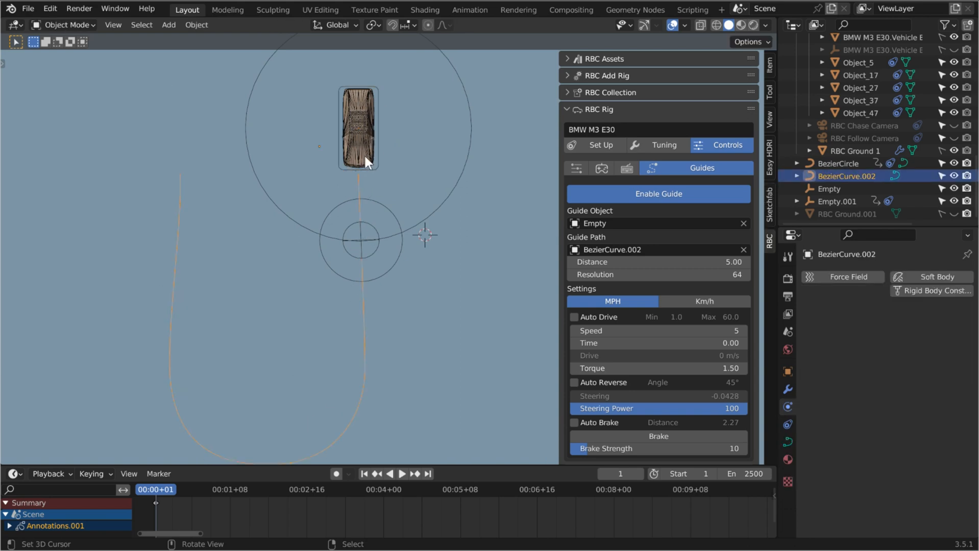
click(402, 473)
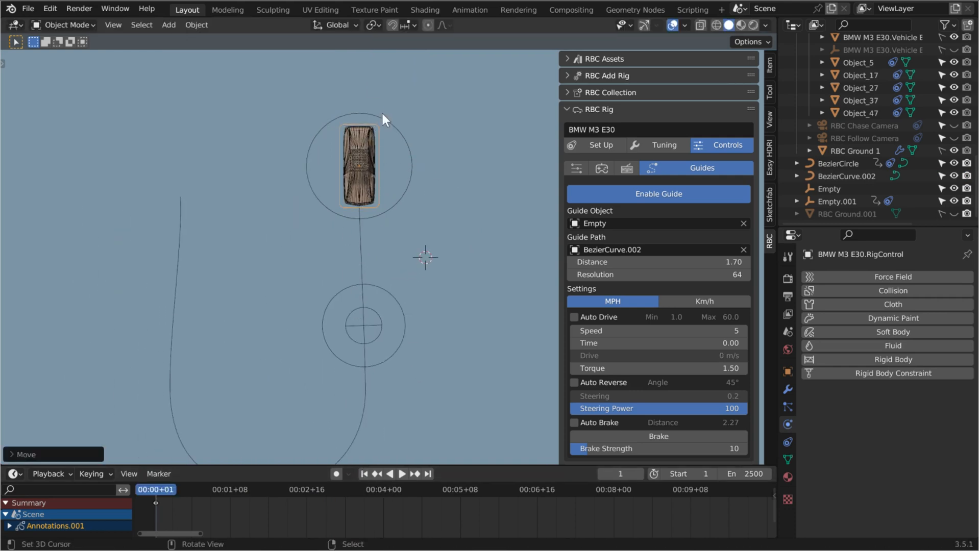
Select the BMW rig control with the car waiting at BezierCurve.002's start
click(402, 474)
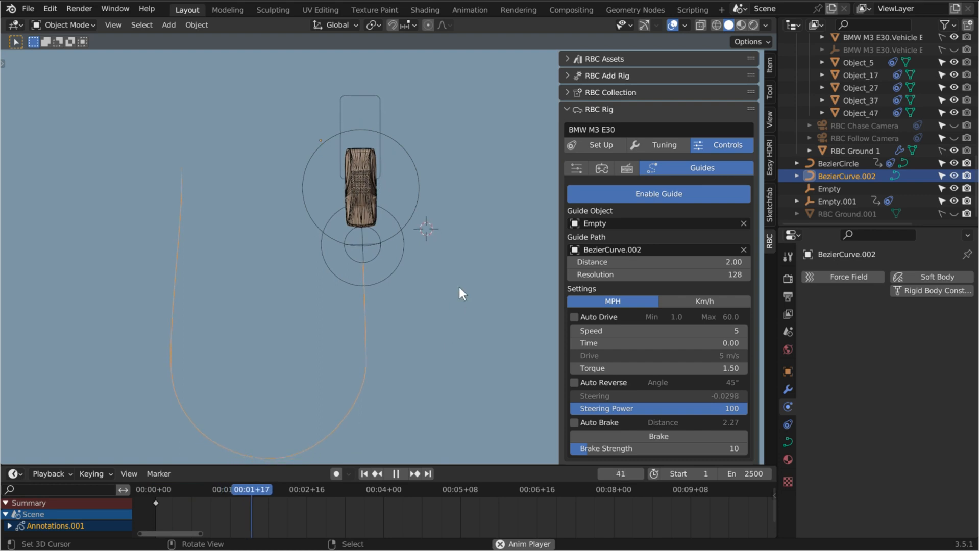
click(396, 474)
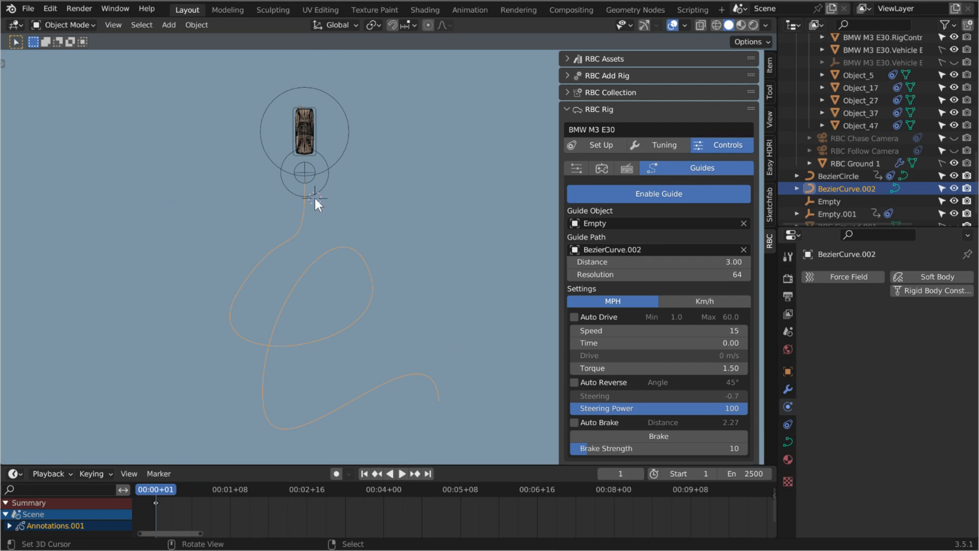
Play the BMW along the BezierCurve.002 path, stop it, and rewind to frame 1
click(402, 473)
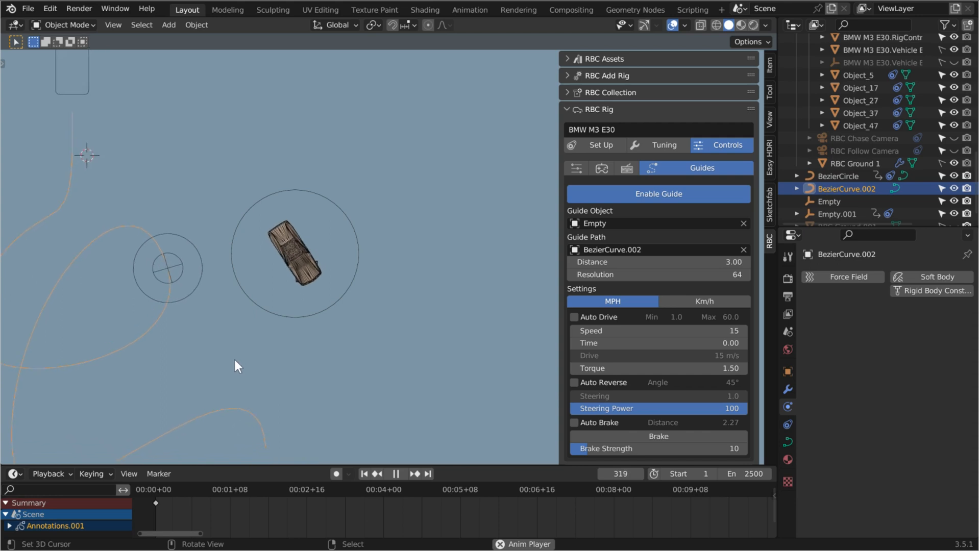
click(402, 474)
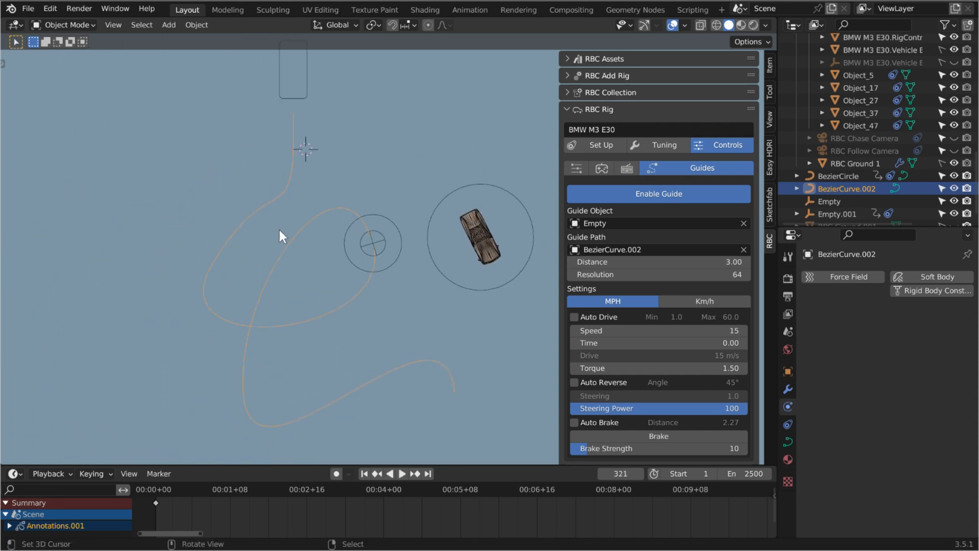
click(365, 473)
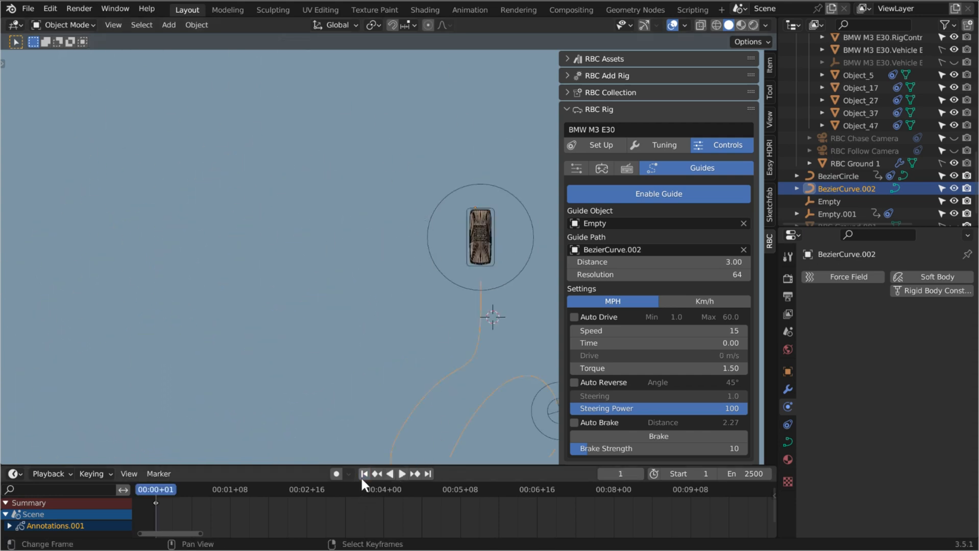
key(Tab)
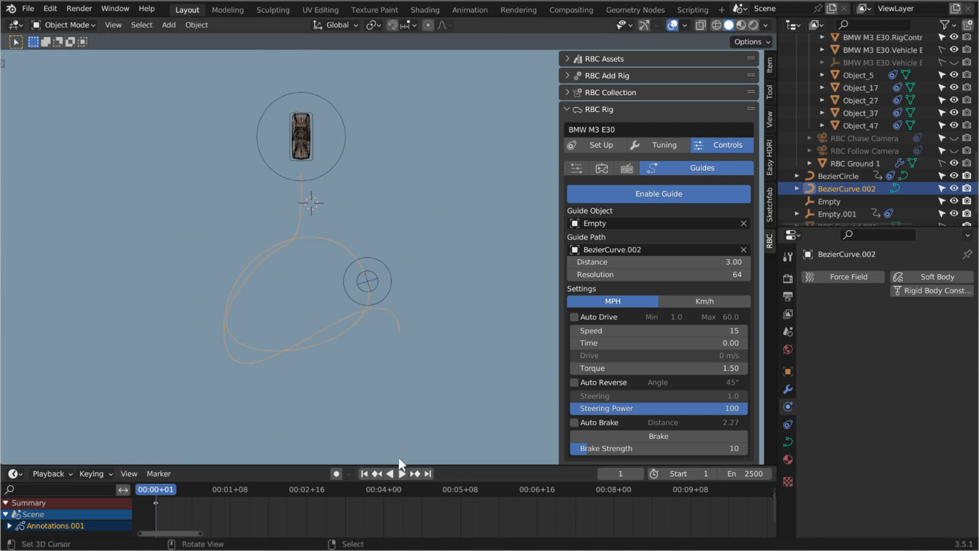
click(401, 474)
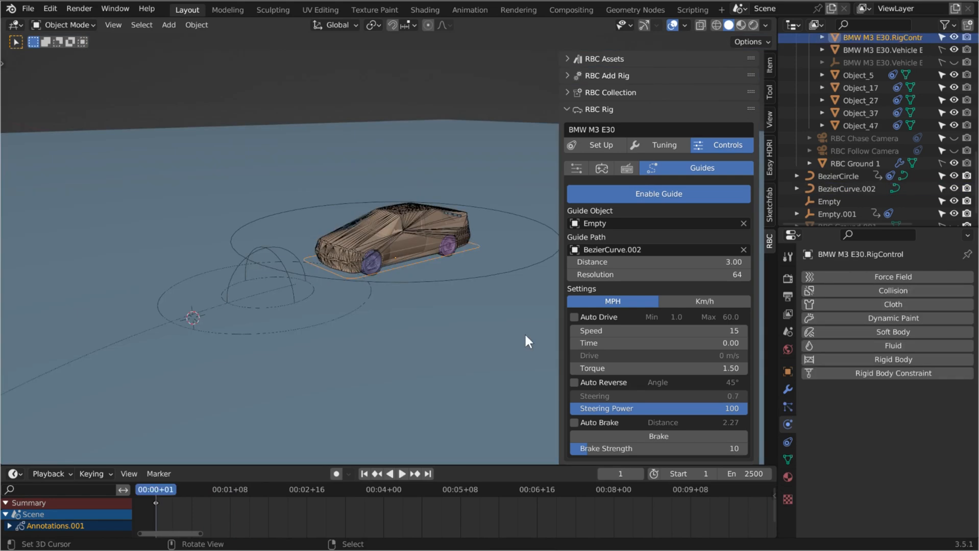
Replay the guided run with Speed 35, checking Tuning and viewing in rendered shading
click(402, 473)
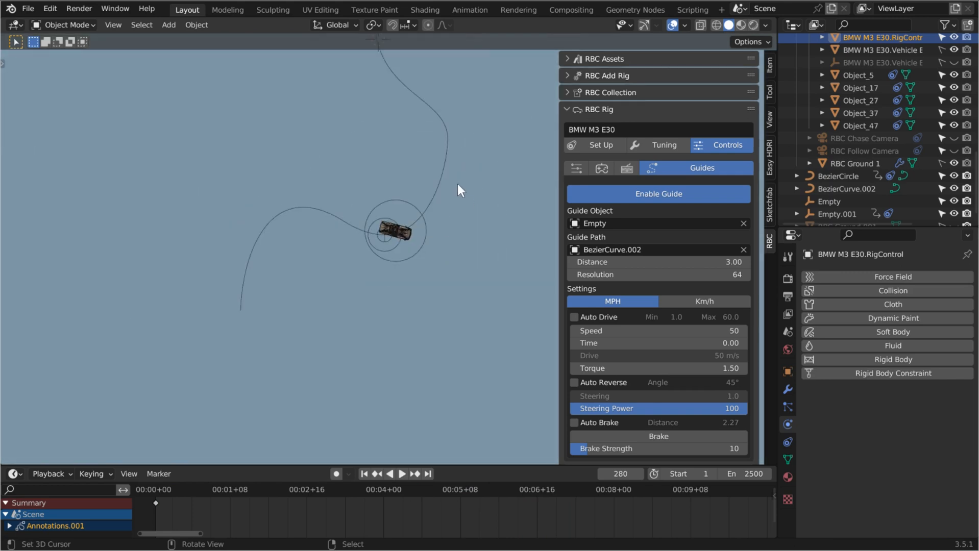
click(654, 145)
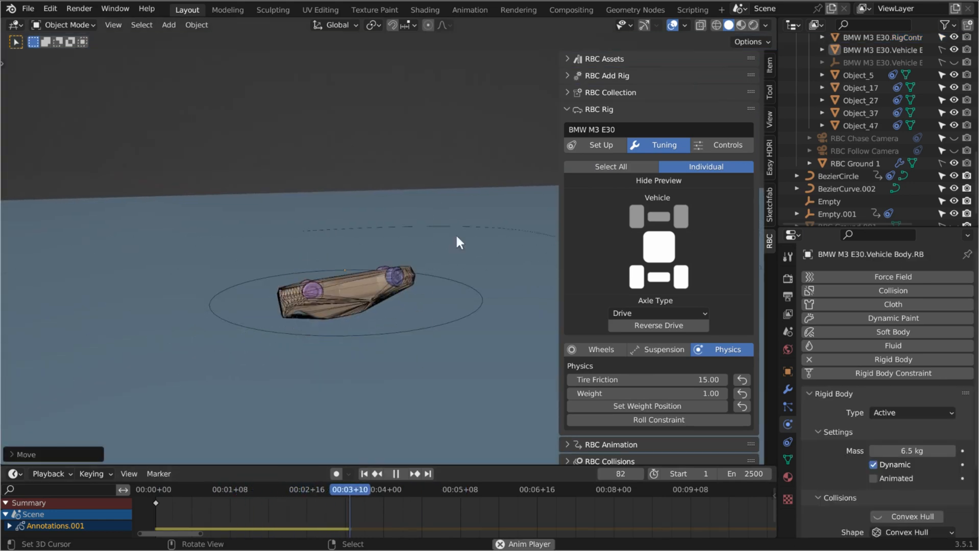
click(656, 420)
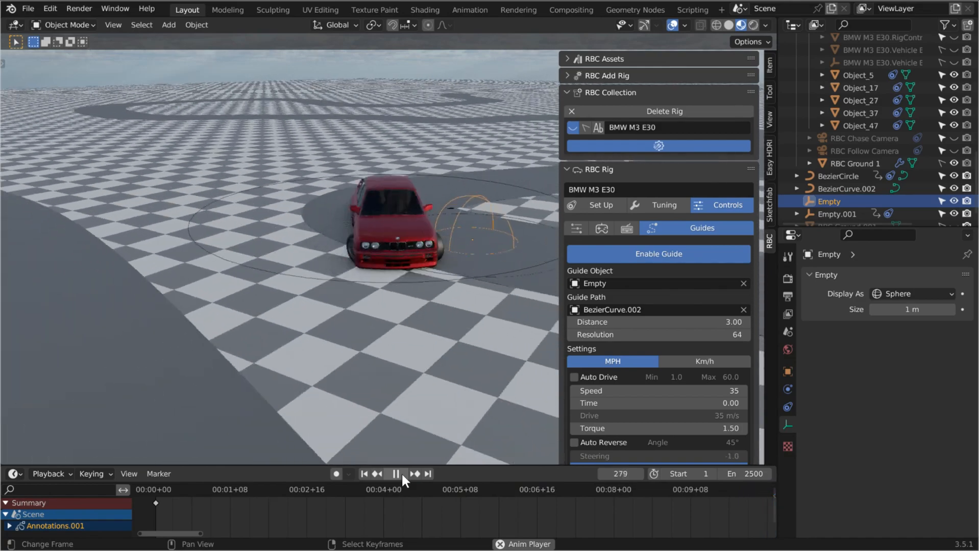
Rewind and replay the car's run, then open the 10729 motorcycle rig scene
click(395, 474)
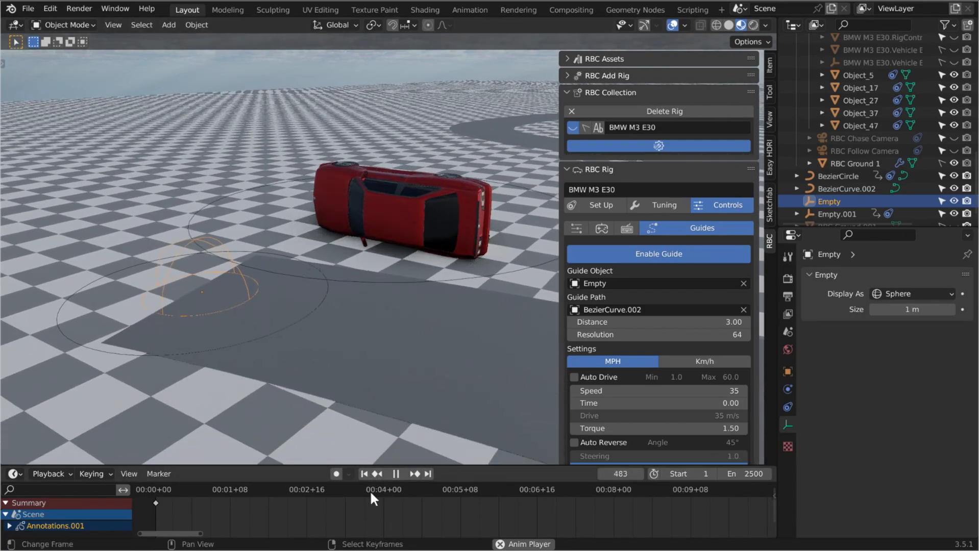
click(364, 474)
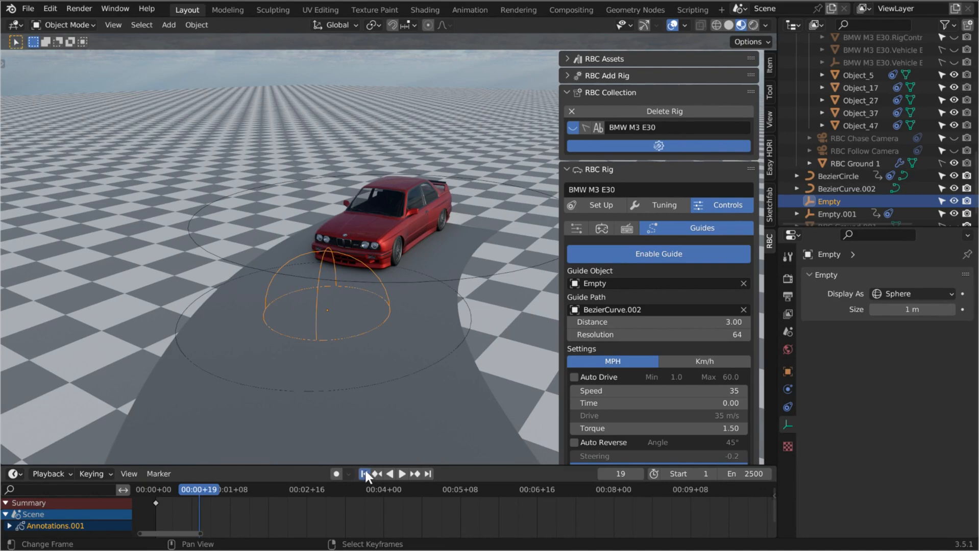
click(402, 473)
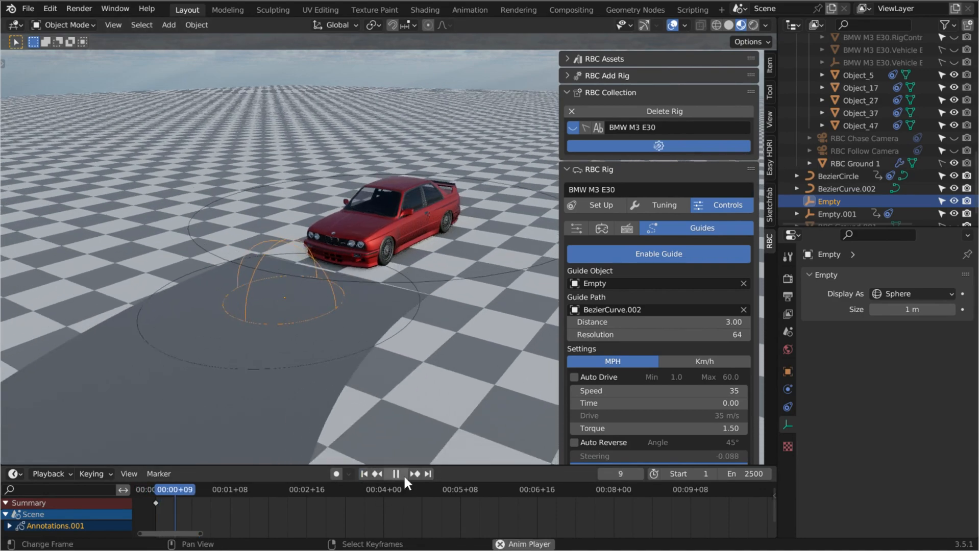
click(402, 474)
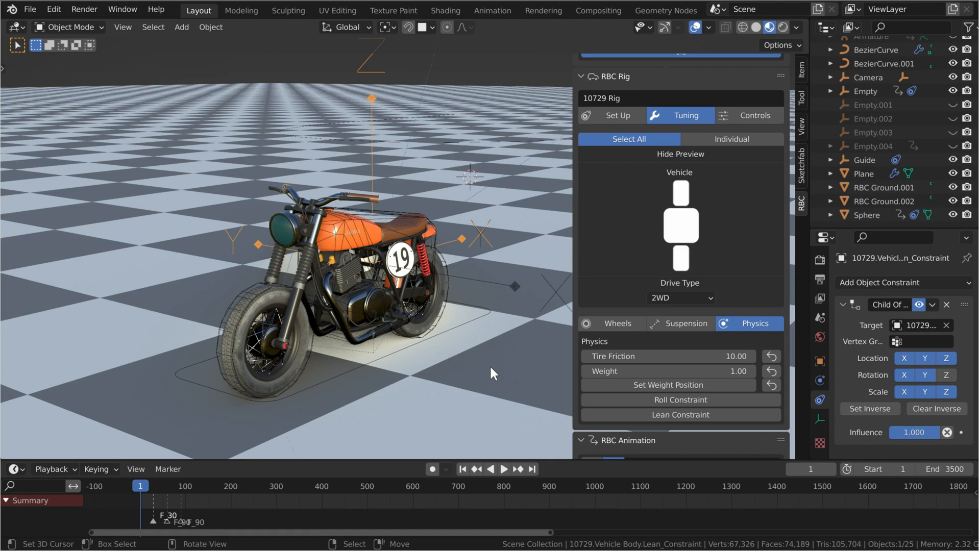
mouse_move(456, 295)
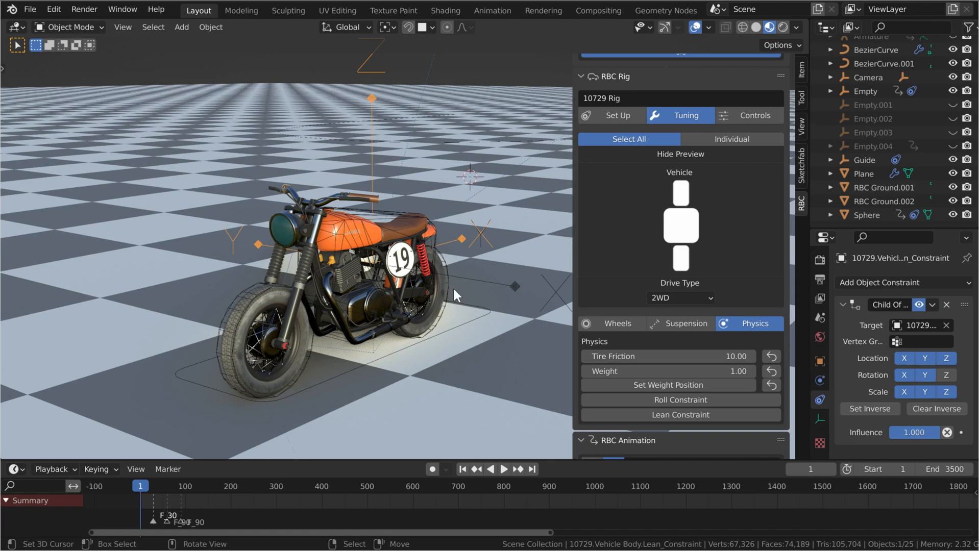
Enable Roll Constraint with Y Axis angle 25°, stiffness 0 and damping 0
click(754, 115)
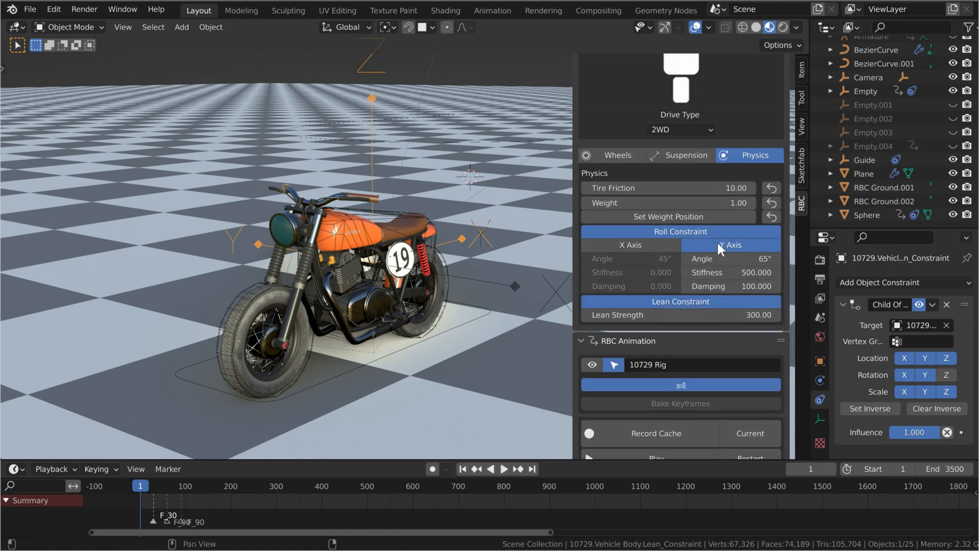
click(753, 70)
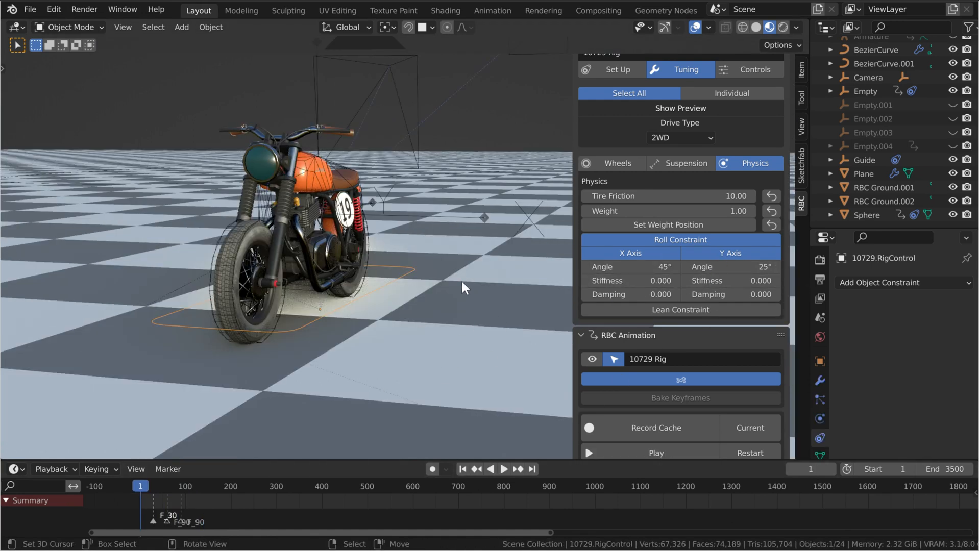
Set Y roll 65°, stiffness 500, damping 10, lean strength 15, and start Keyboard driving
click(655, 453)
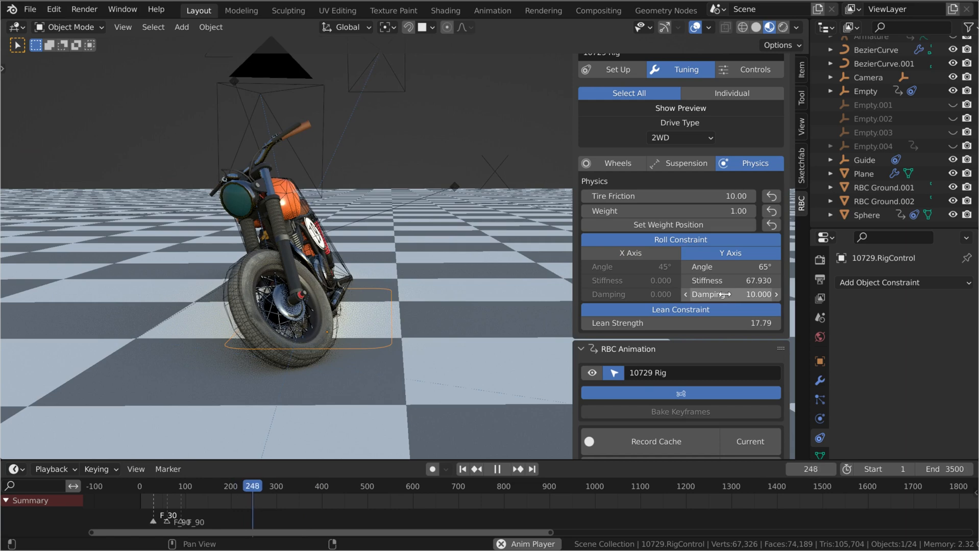
click(729, 294)
text(20.000)
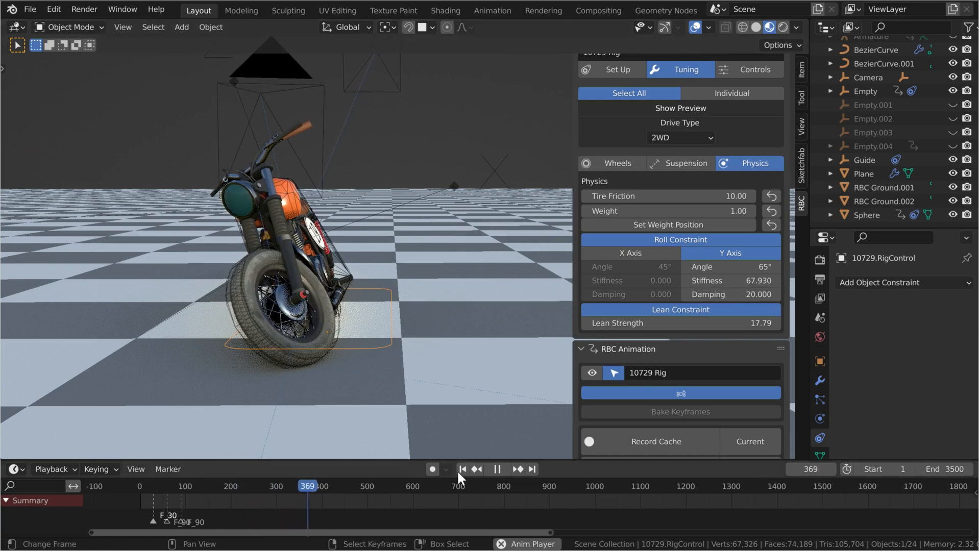
click(753, 69)
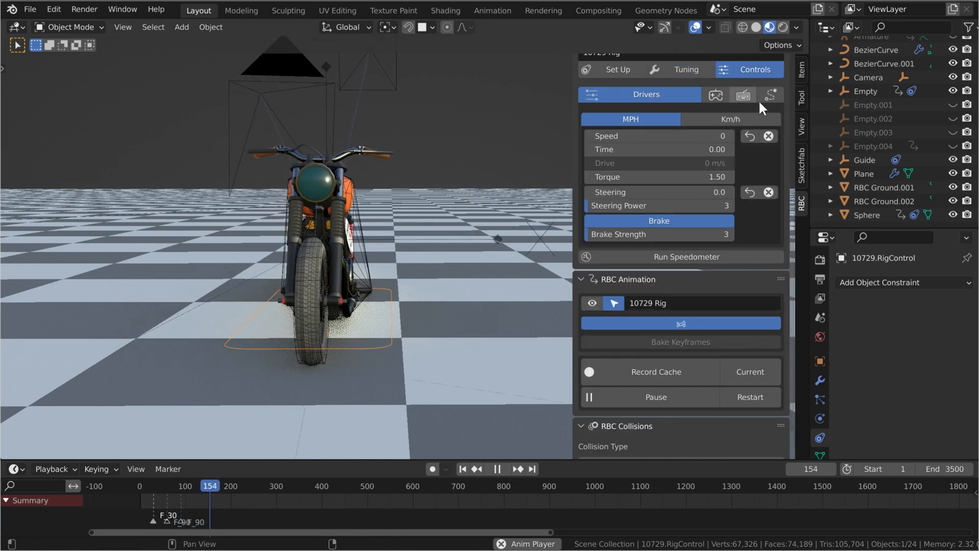
click(685, 69)
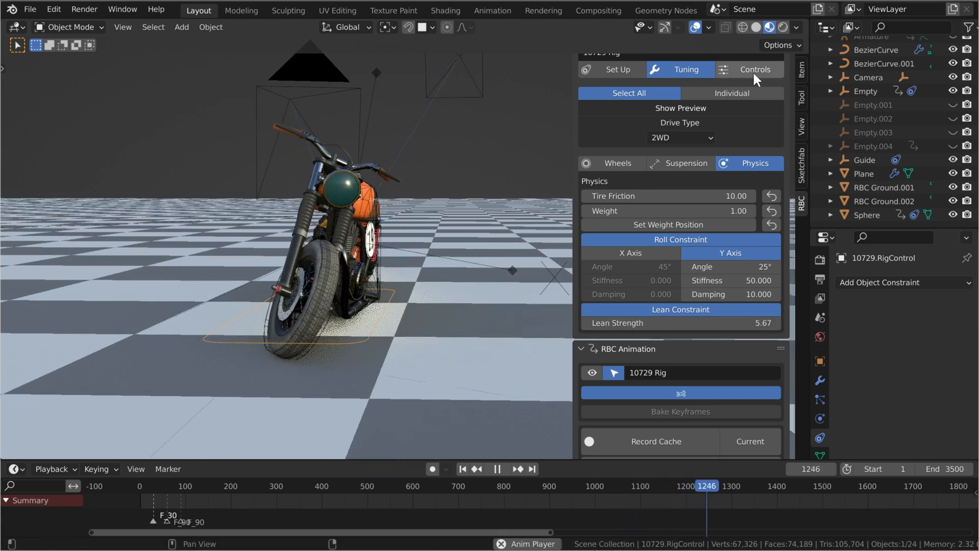
click(754, 70)
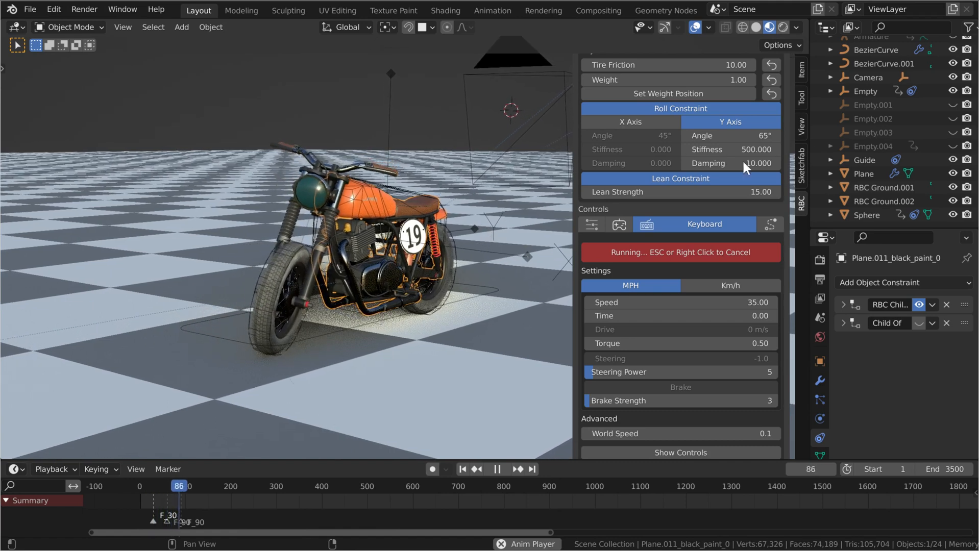
Edit Lean Strength and finish the keyboard run, ending rendered at frame 1790
double_click(679, 191)
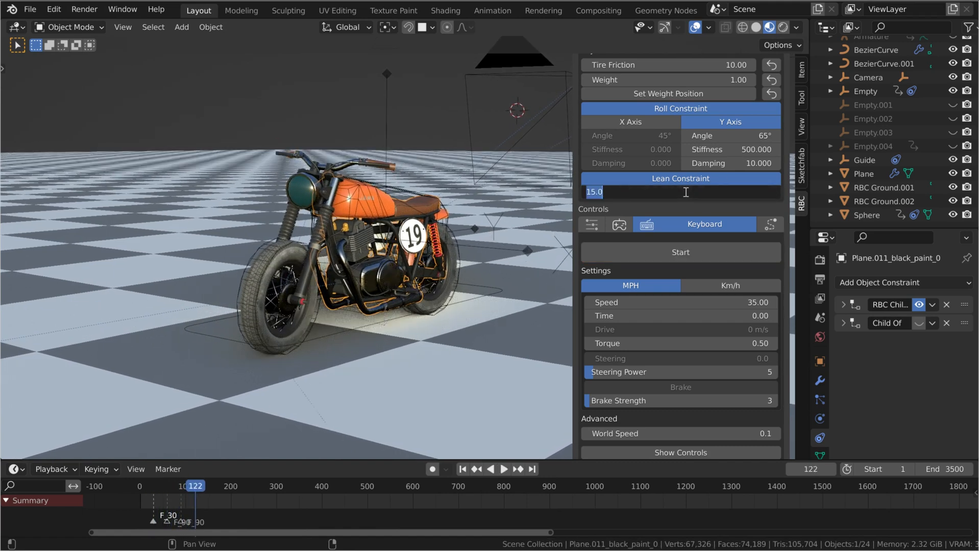
click(680, 252)
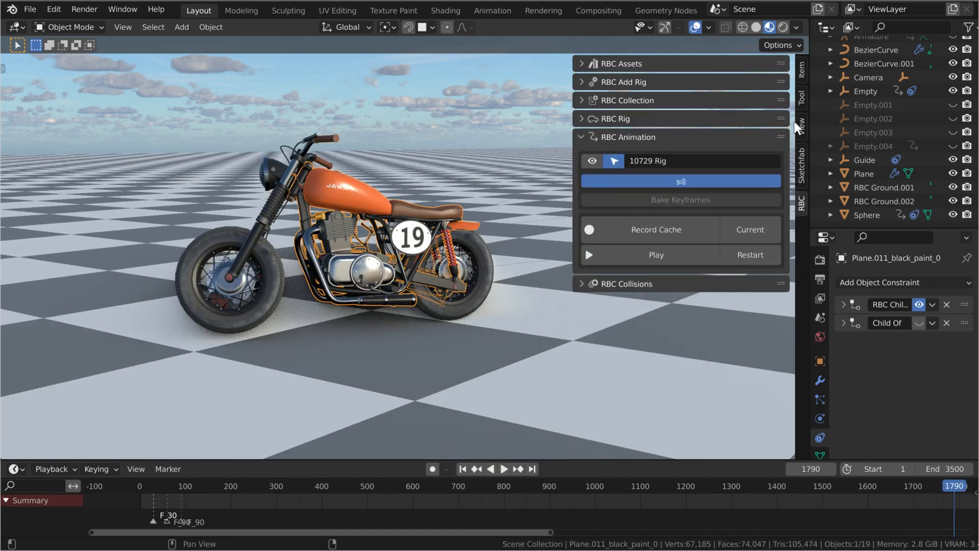
Expand the RBC Rig panel to show Drivers: Speed 0, Torque 0.50, Steering Power 5
click(614, 118)
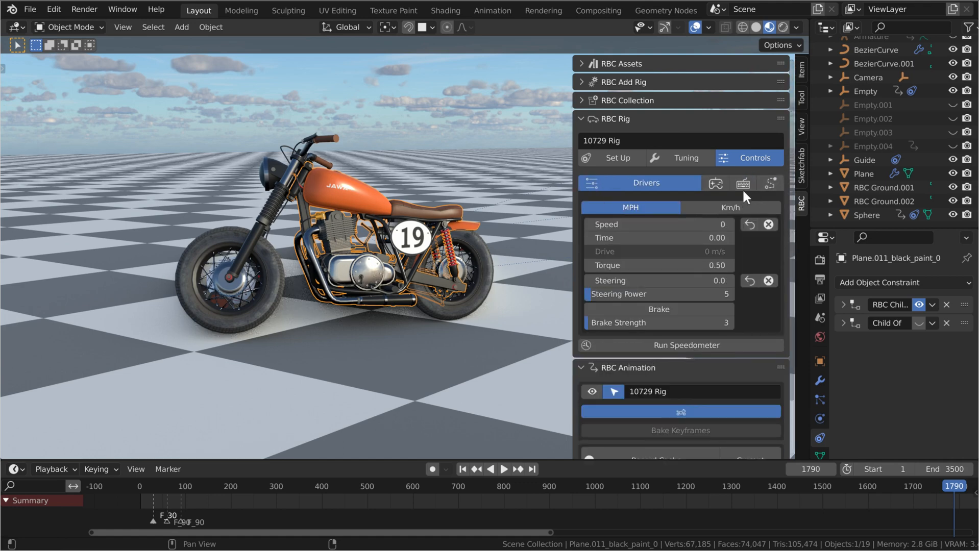
mouse_move(715, 183)
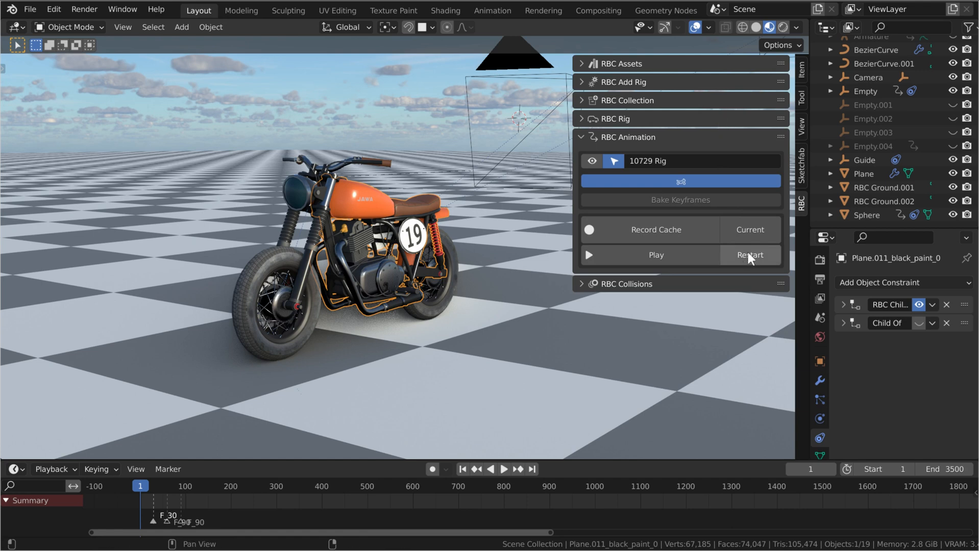
mouse_move(747, 254)
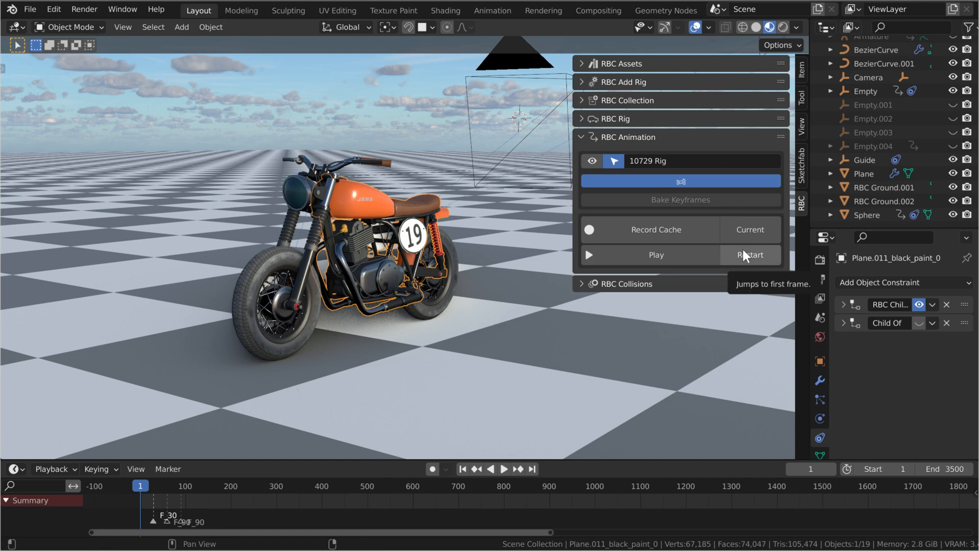